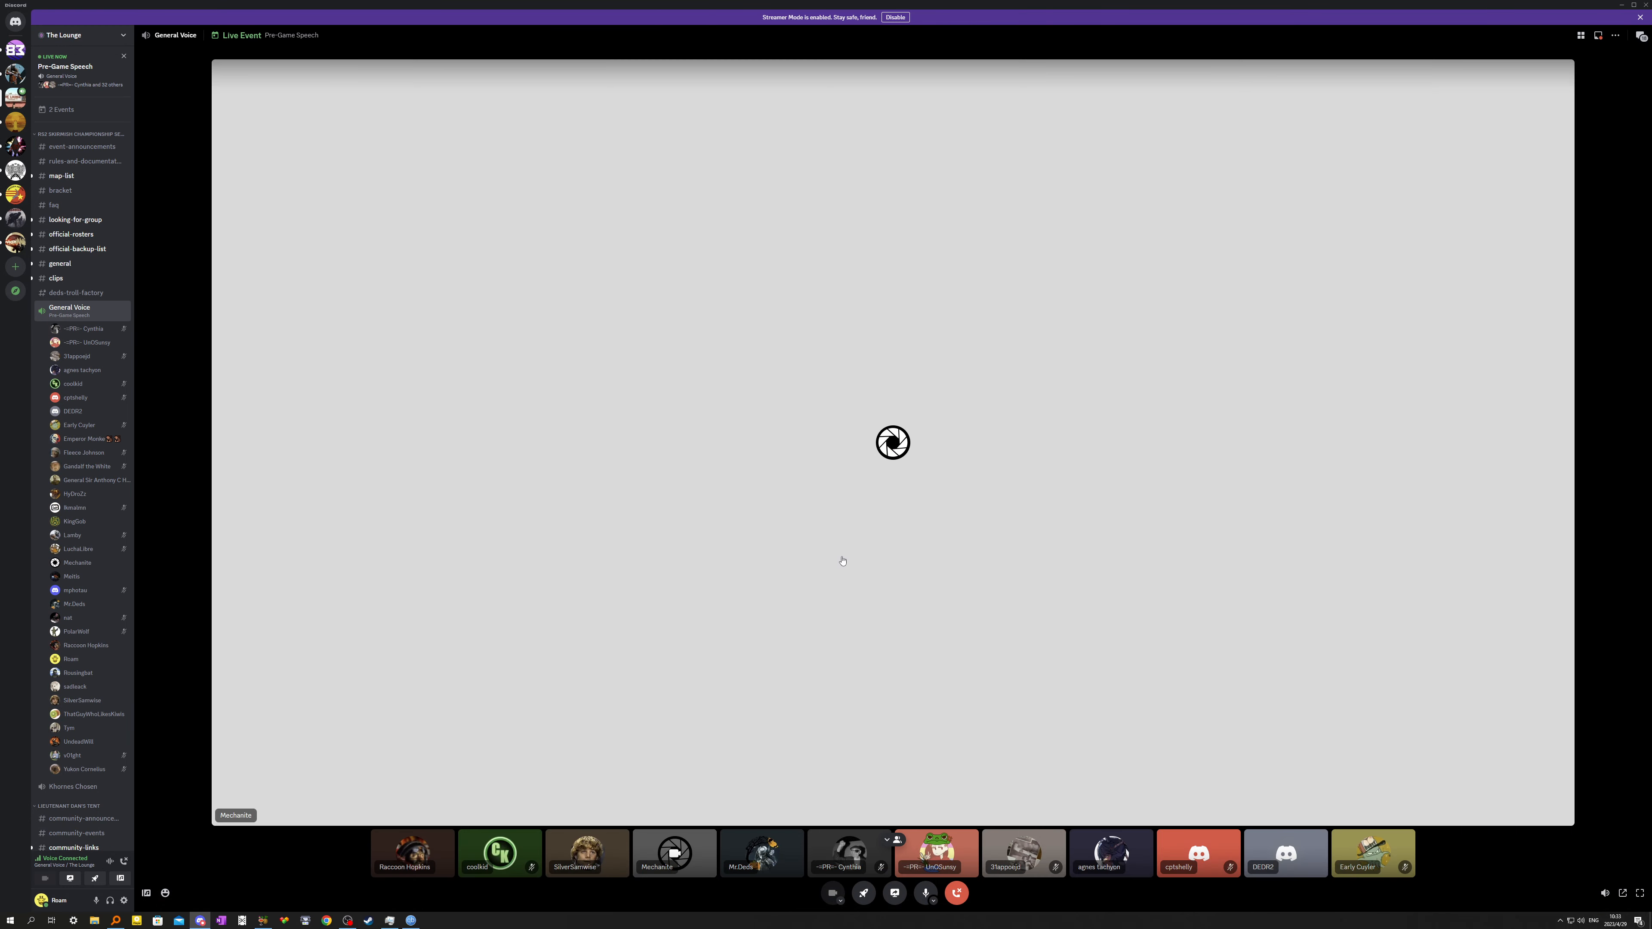
pyautogui.moveTo(197, 586)
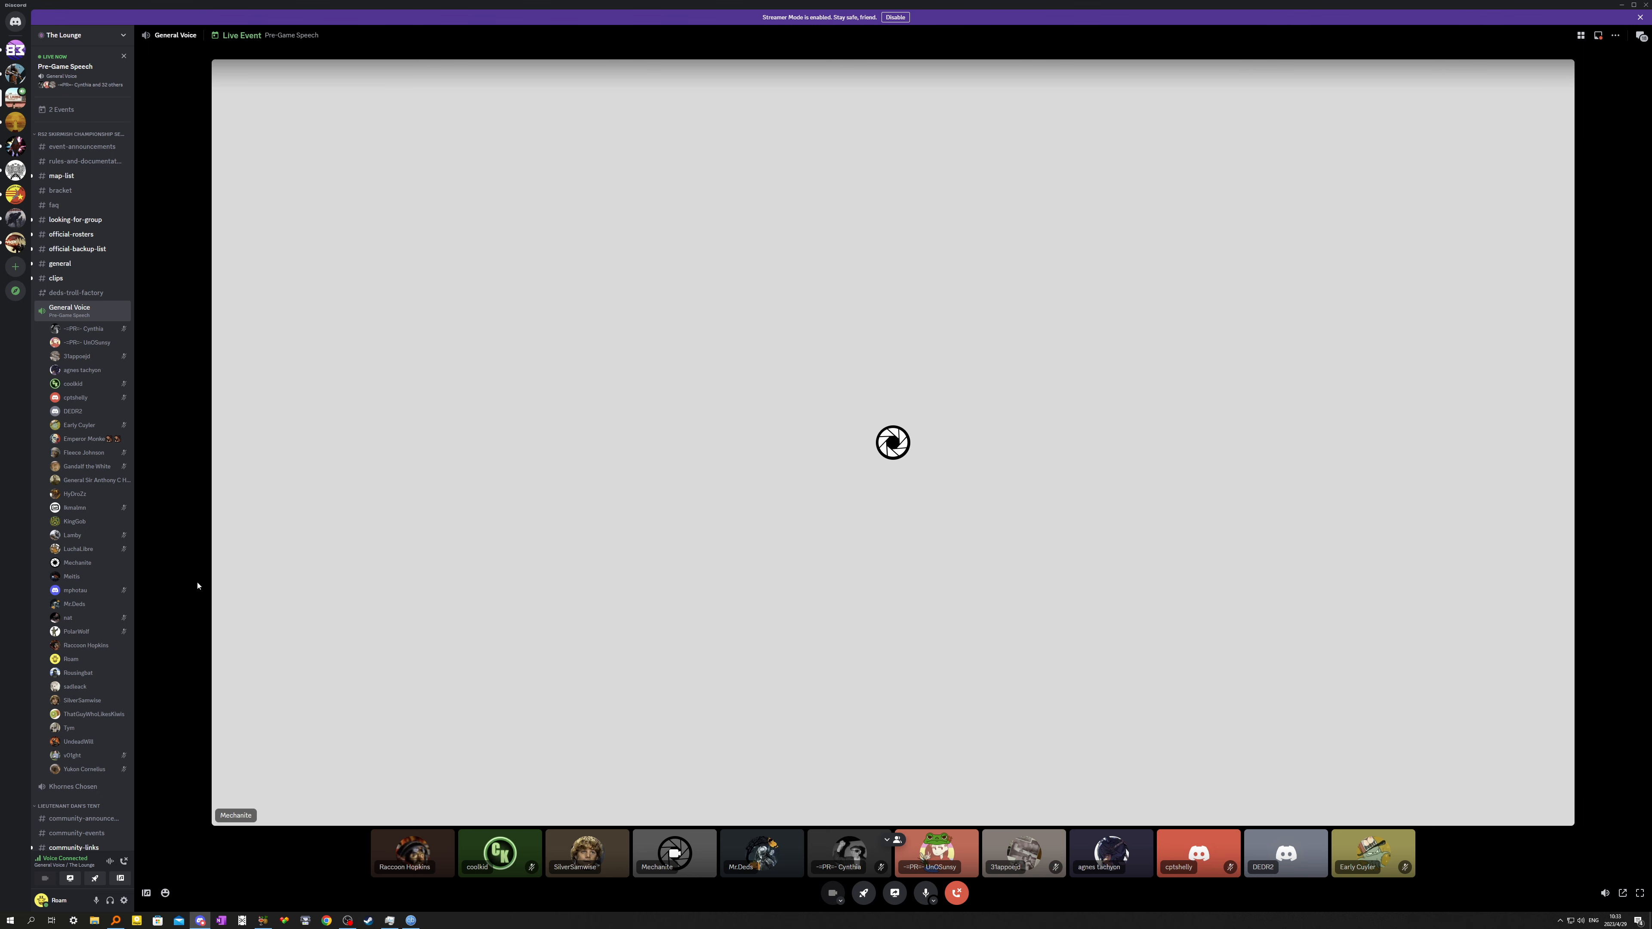
pyautogui.moveTo(894, 893)
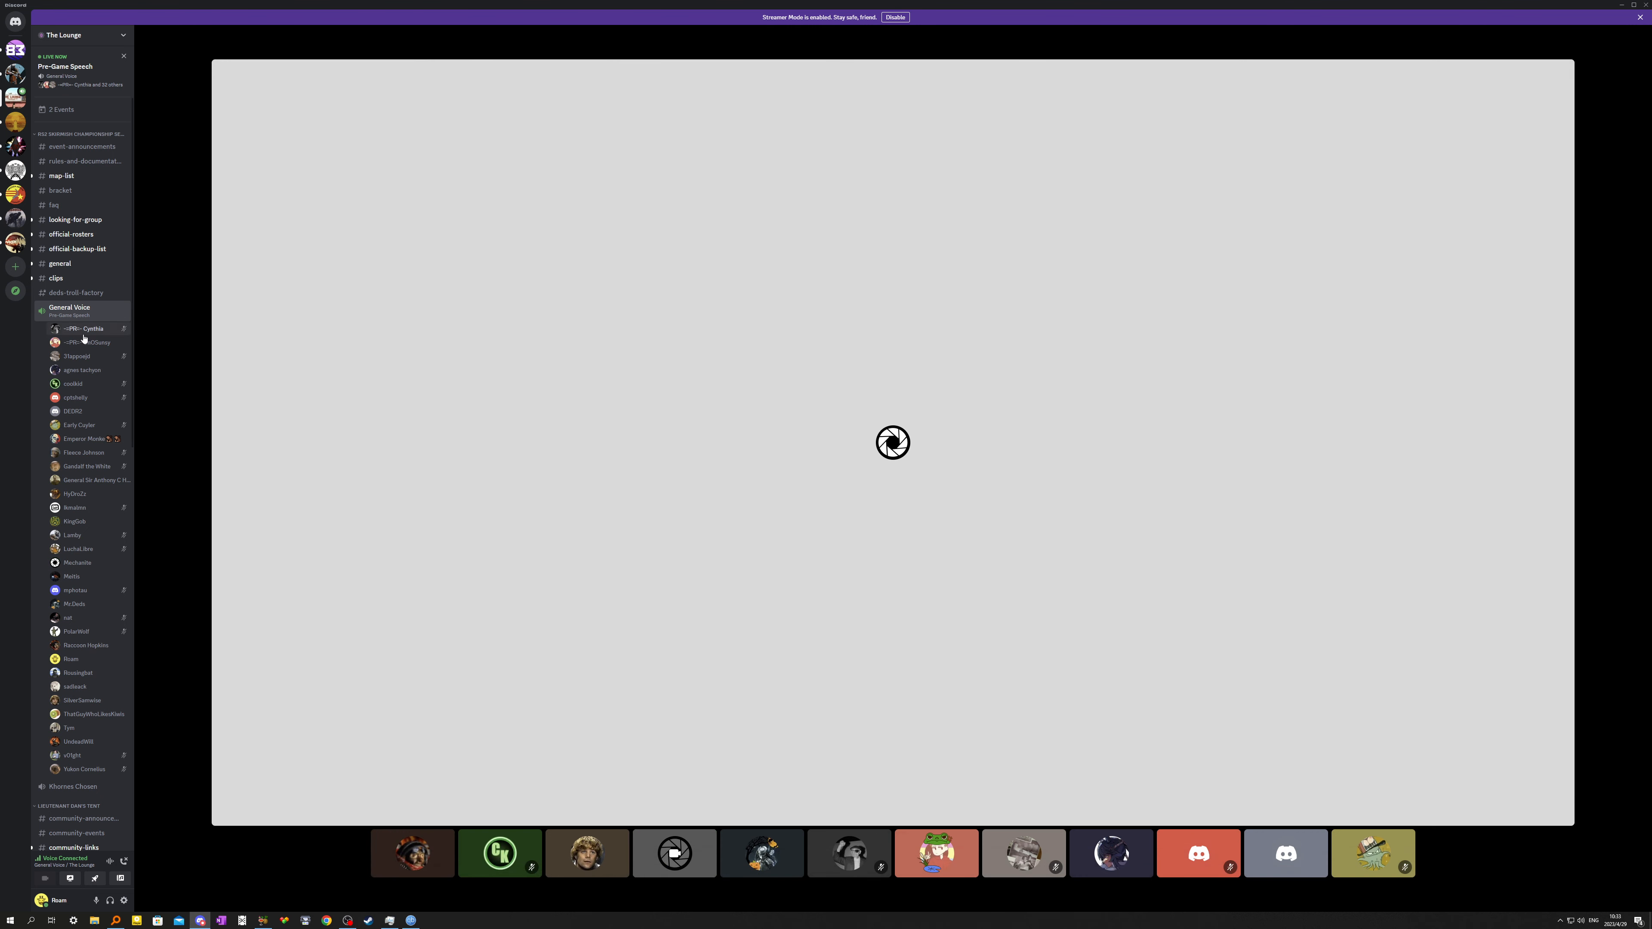
pyautogui.moveTo(57, 175)
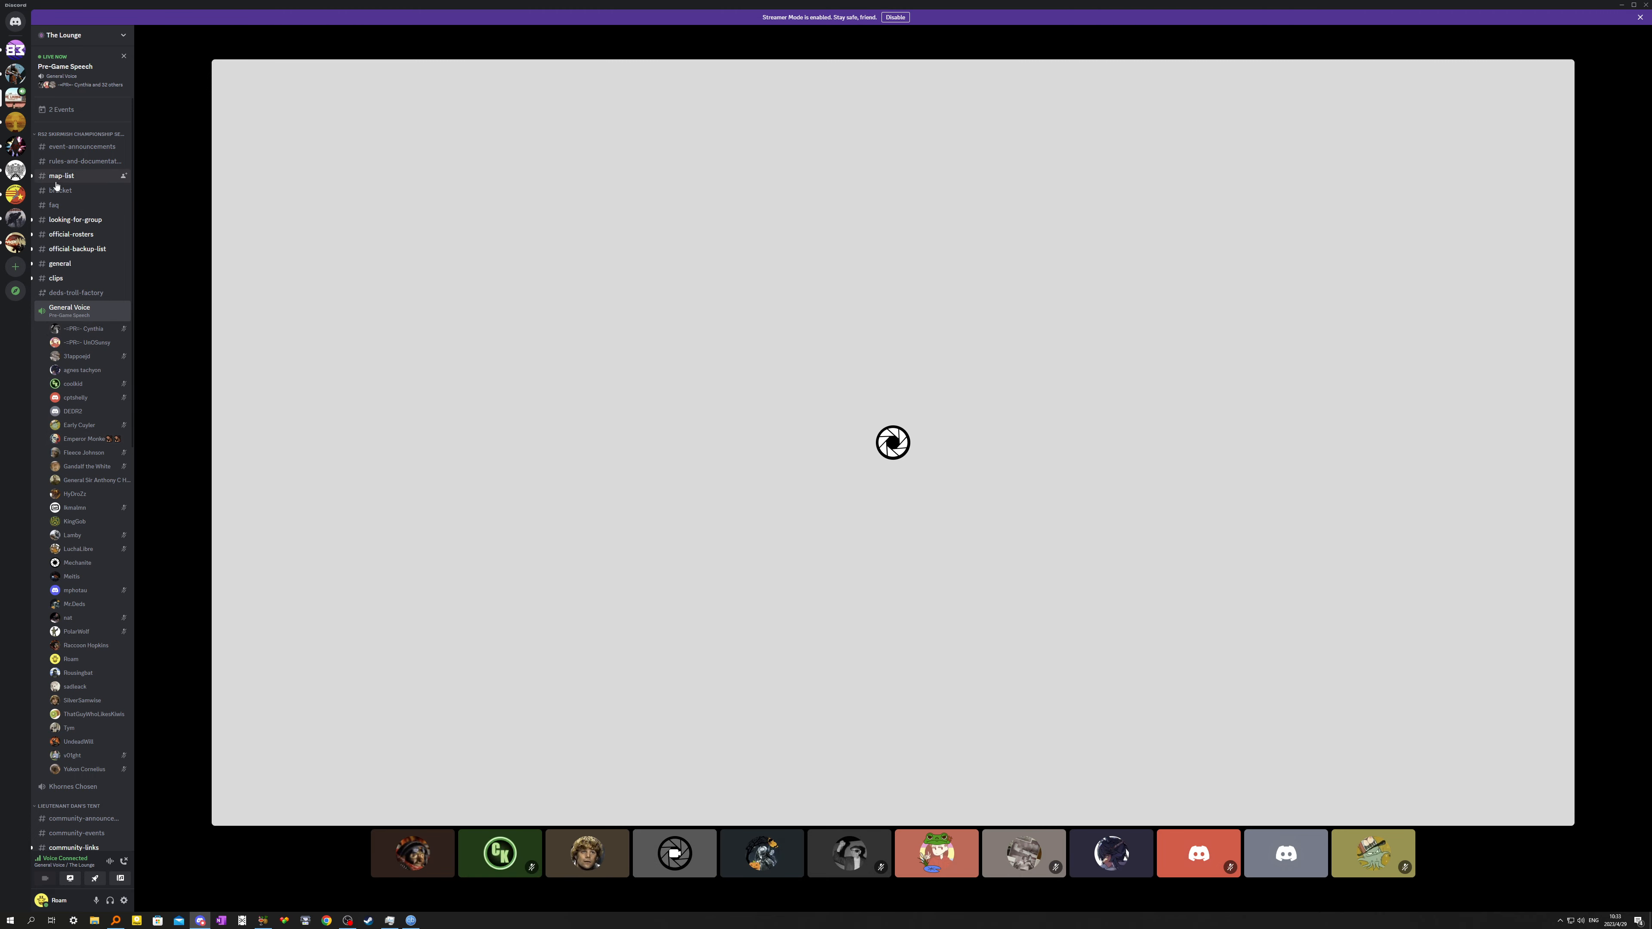
# Browse the clips, map-list, general and r62-clips channels in turn.
pyautogui.click(56, 278)
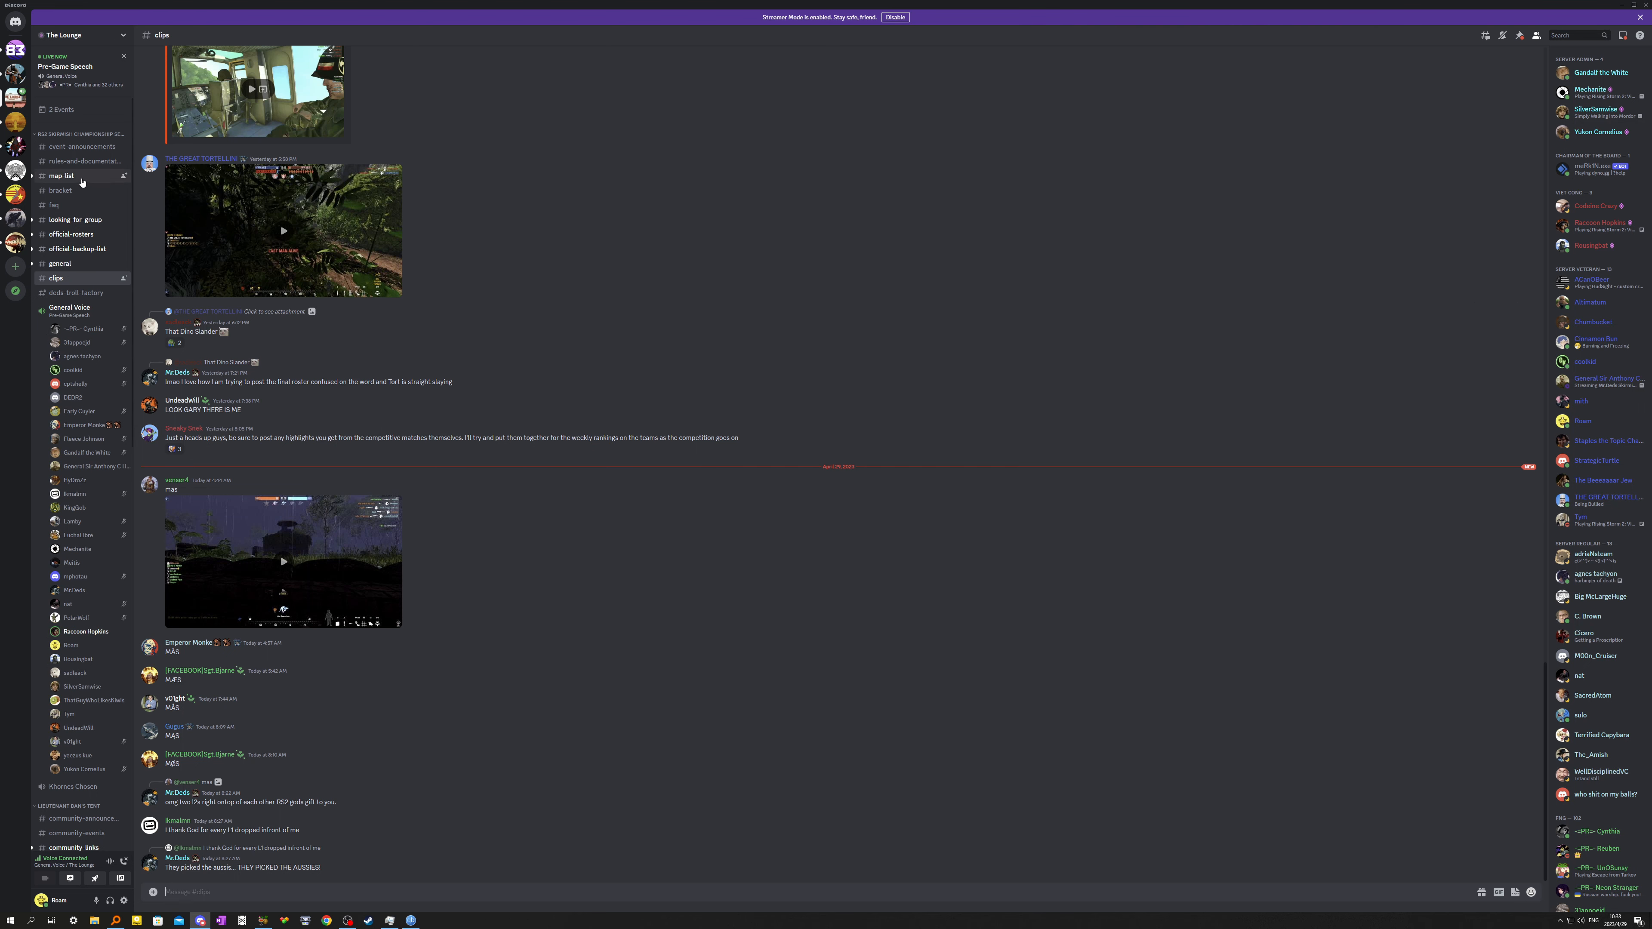
pyautogui.click(61, 175)
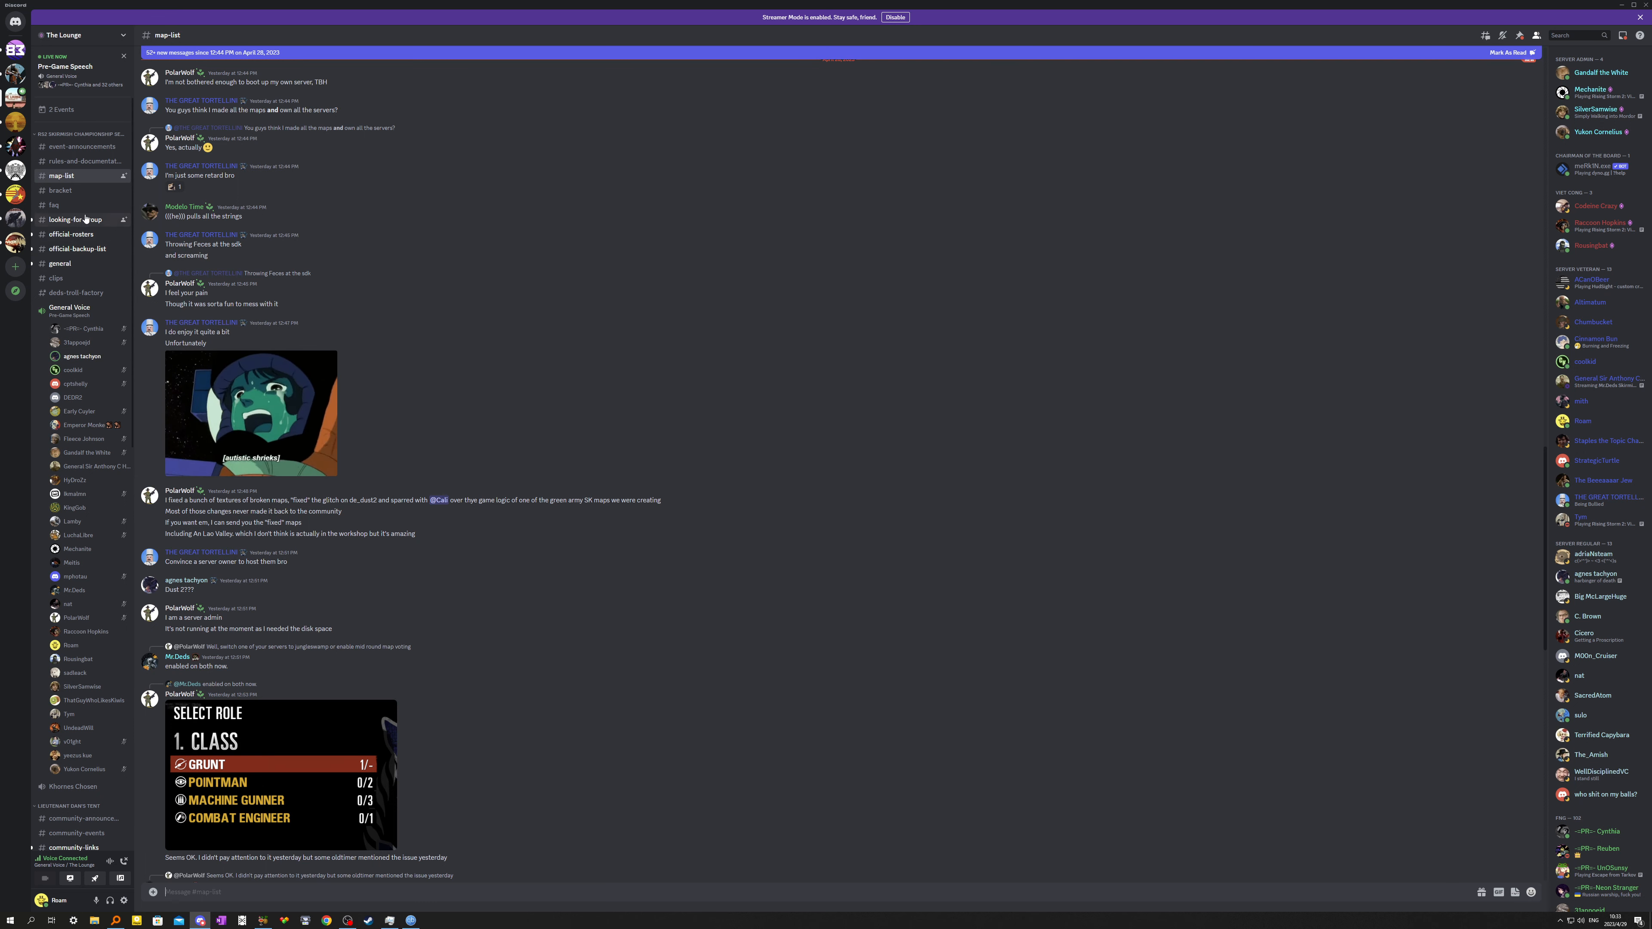
pyautogui.click(59, 264)
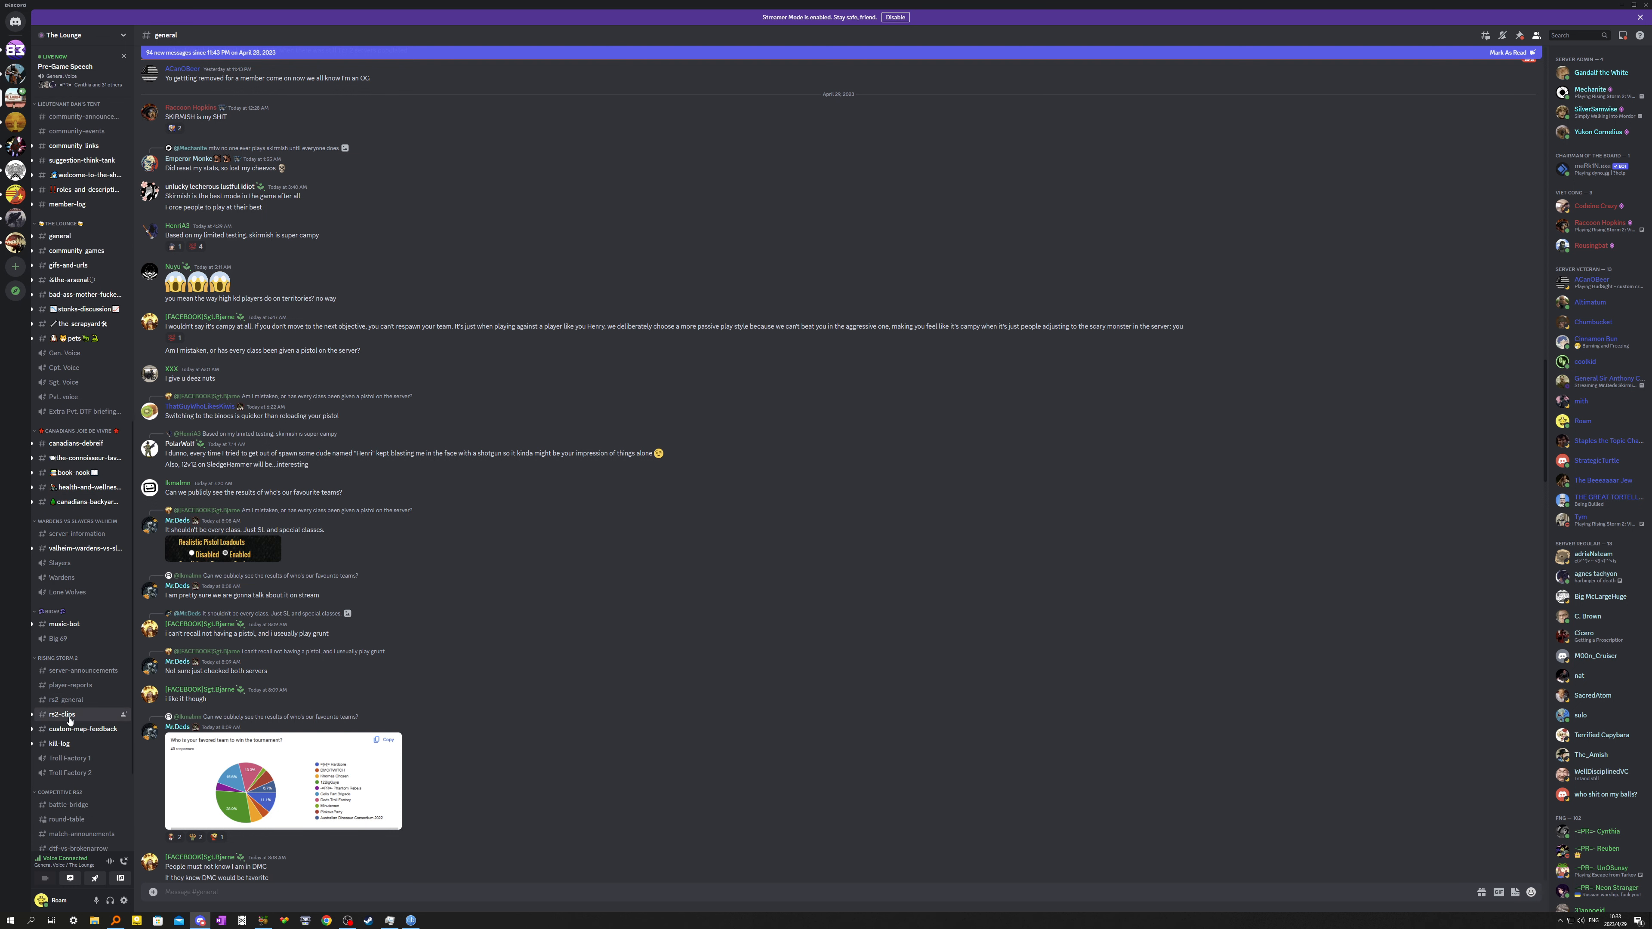
pyautogui.click(63, 714)
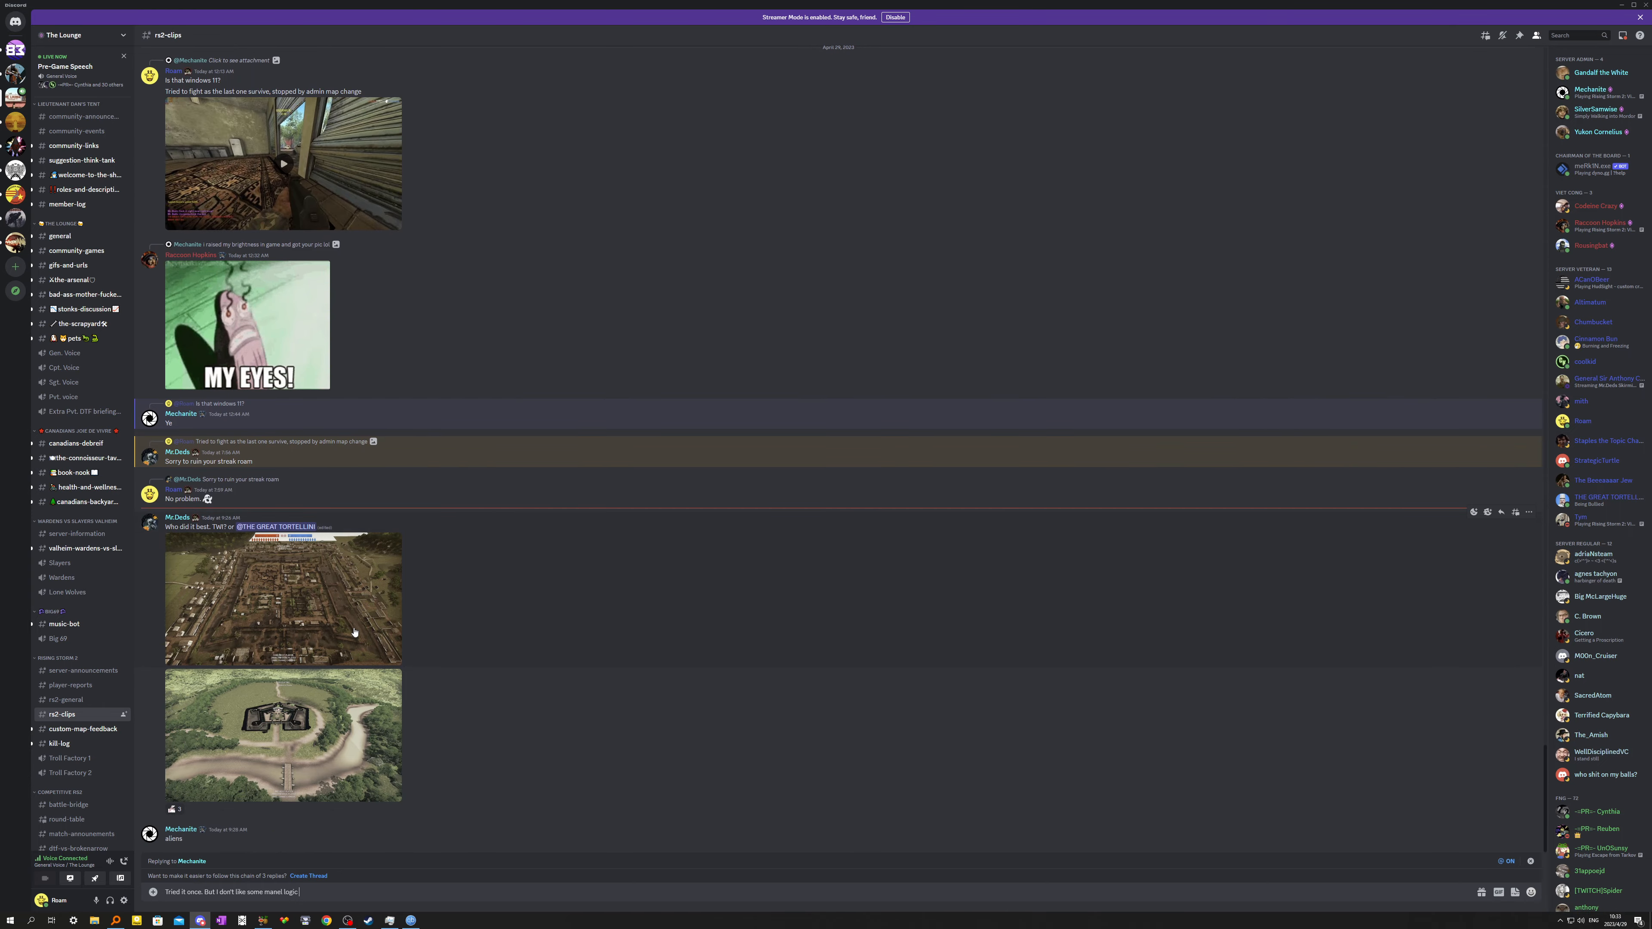
pyautogui.moveTo(121, 502)
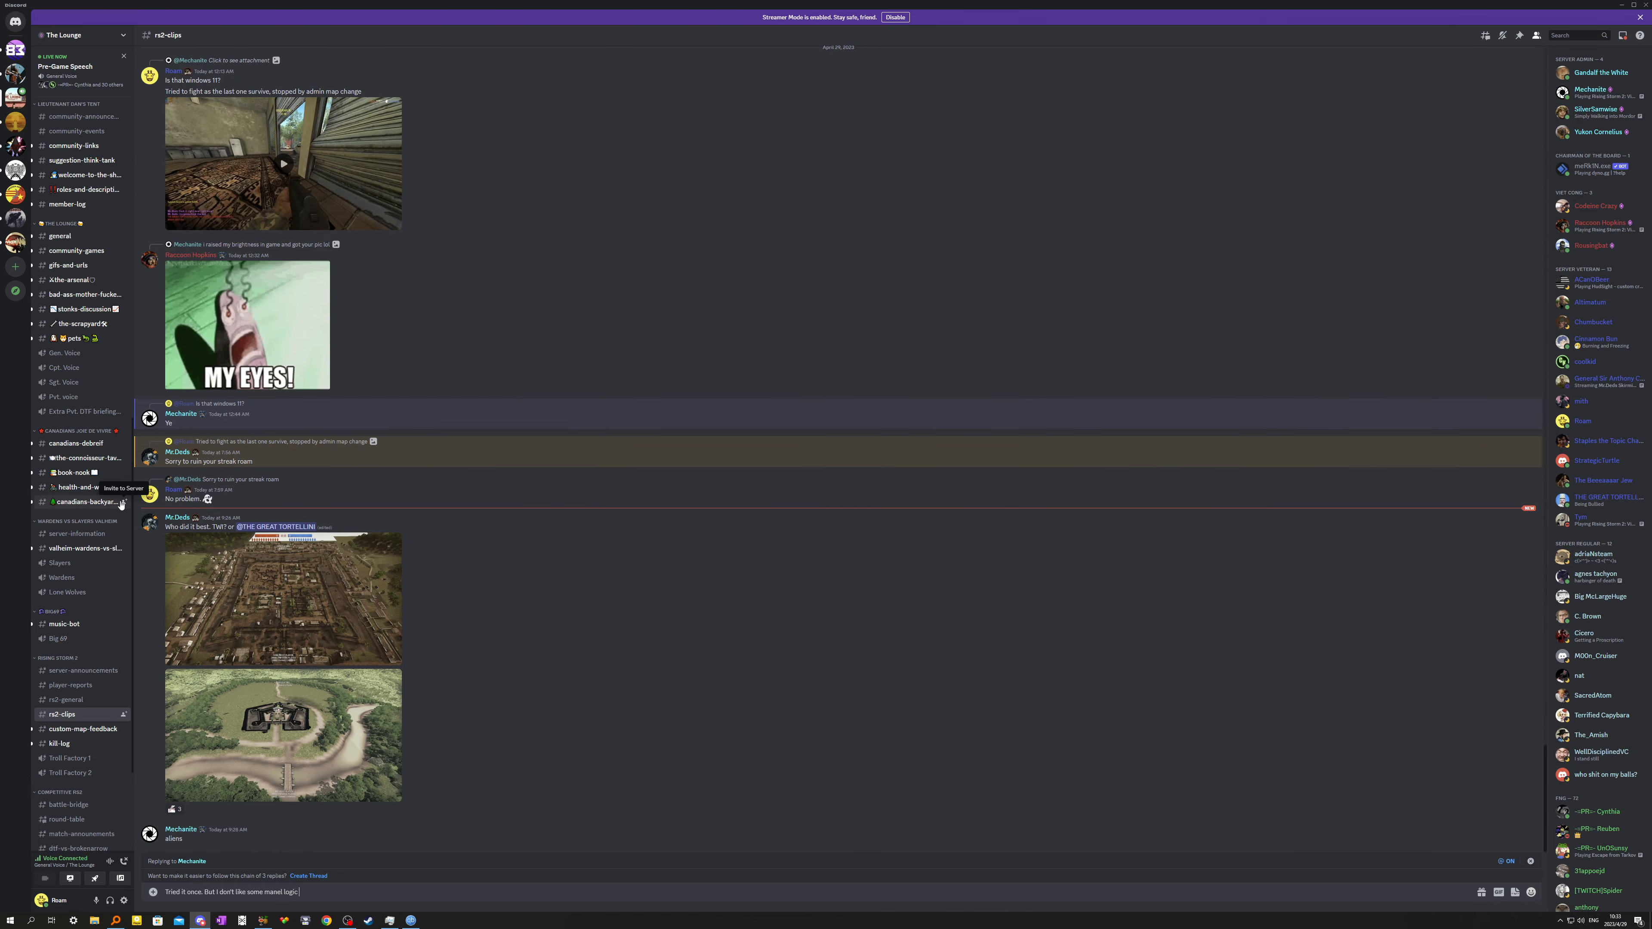
pyautogui.click(66, 75)
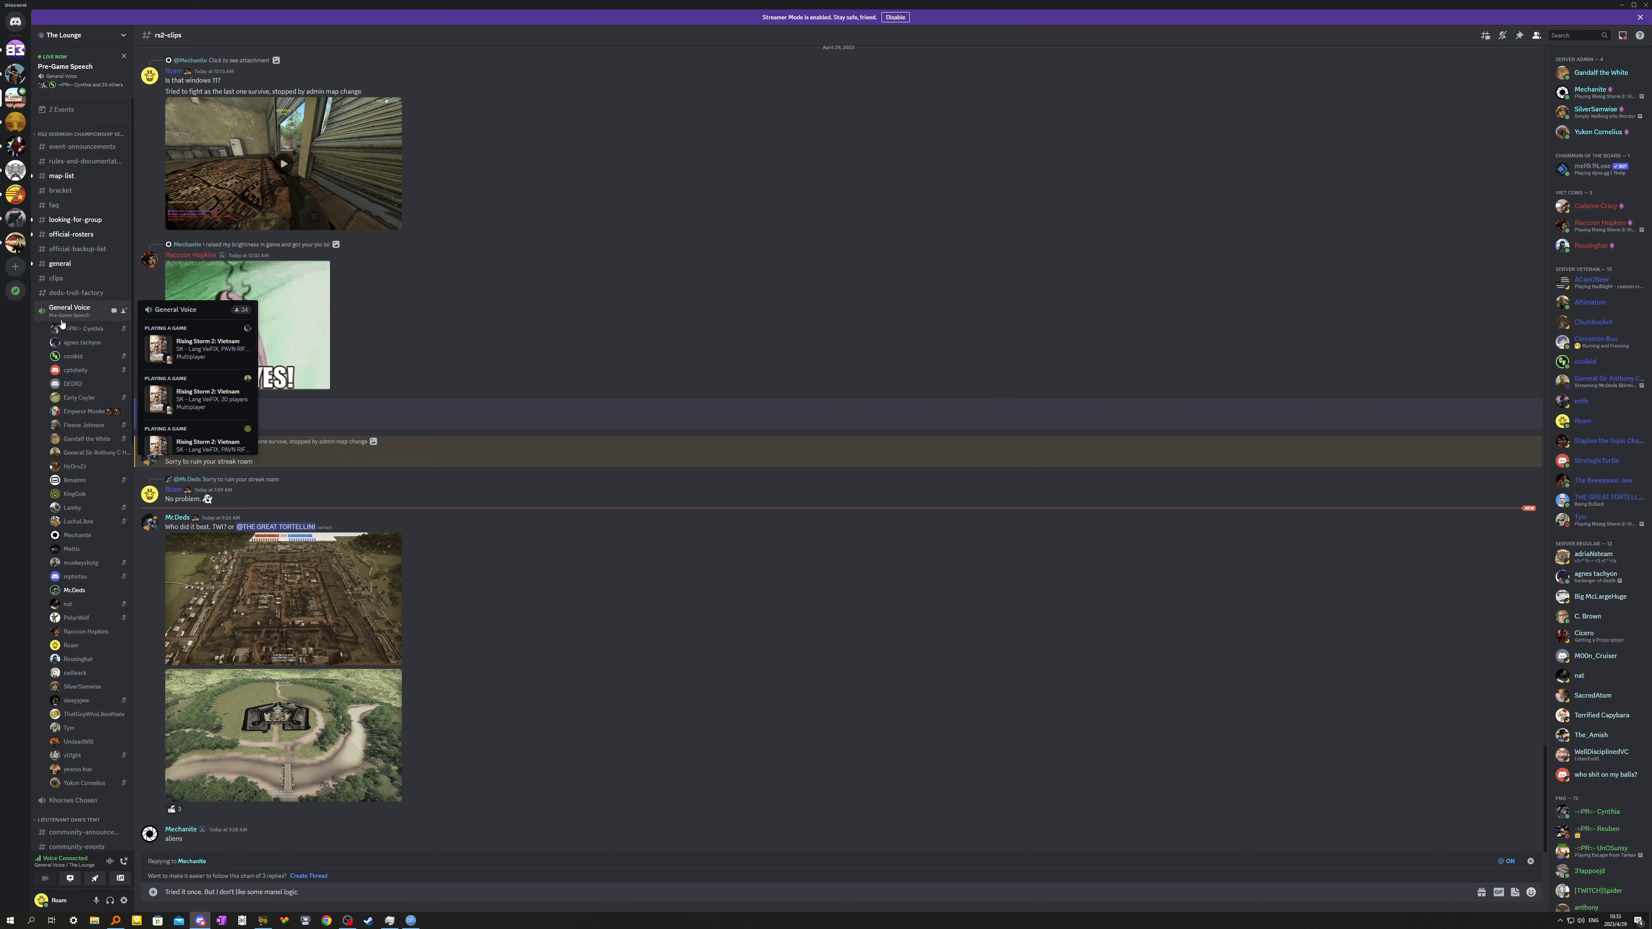
# Return to the General Voice stage, view a participant's profile card, then move to the faq channel.
pyautogui.click(70, 307)
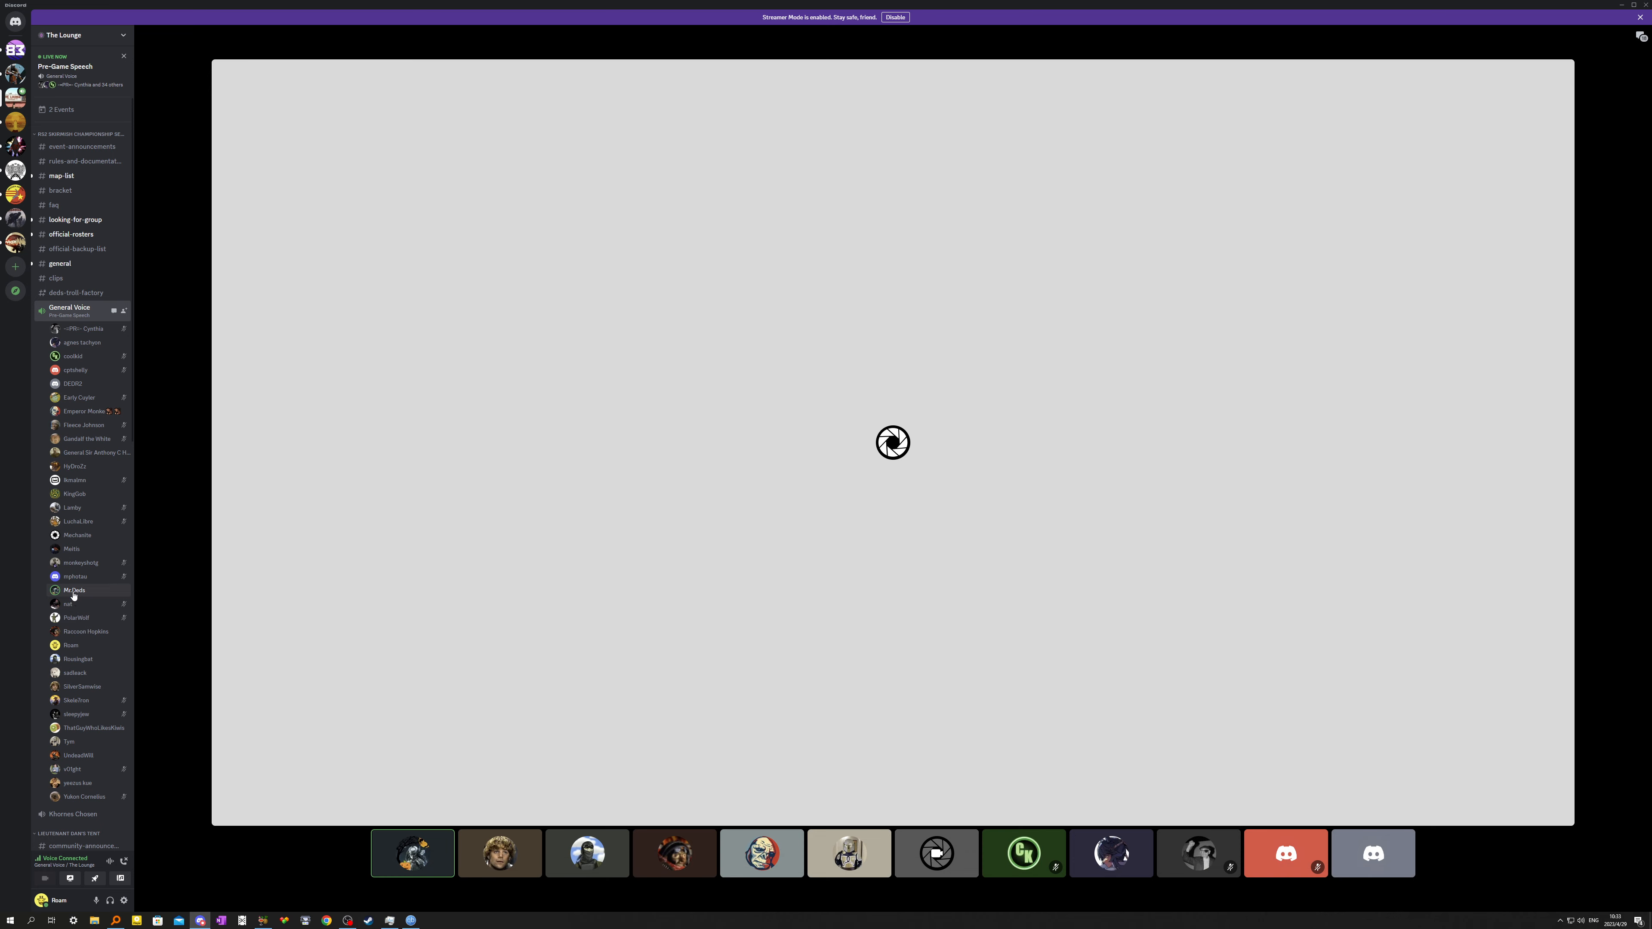
pyautogui.click(74, 591)
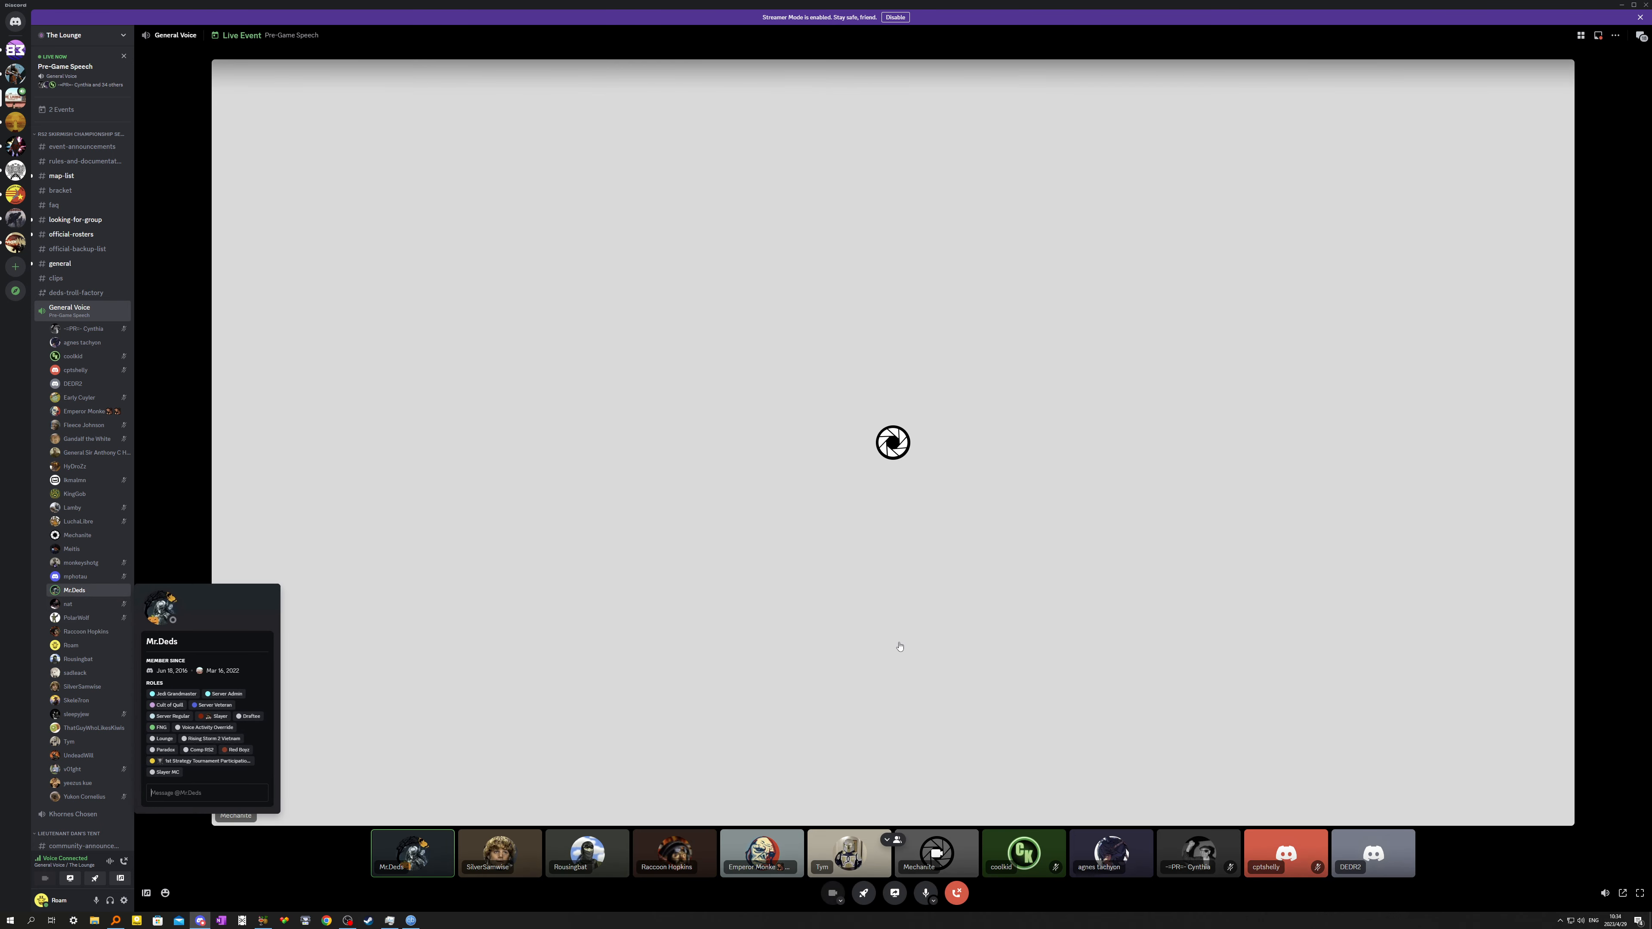
pyautogui.moveTo(972, 569)
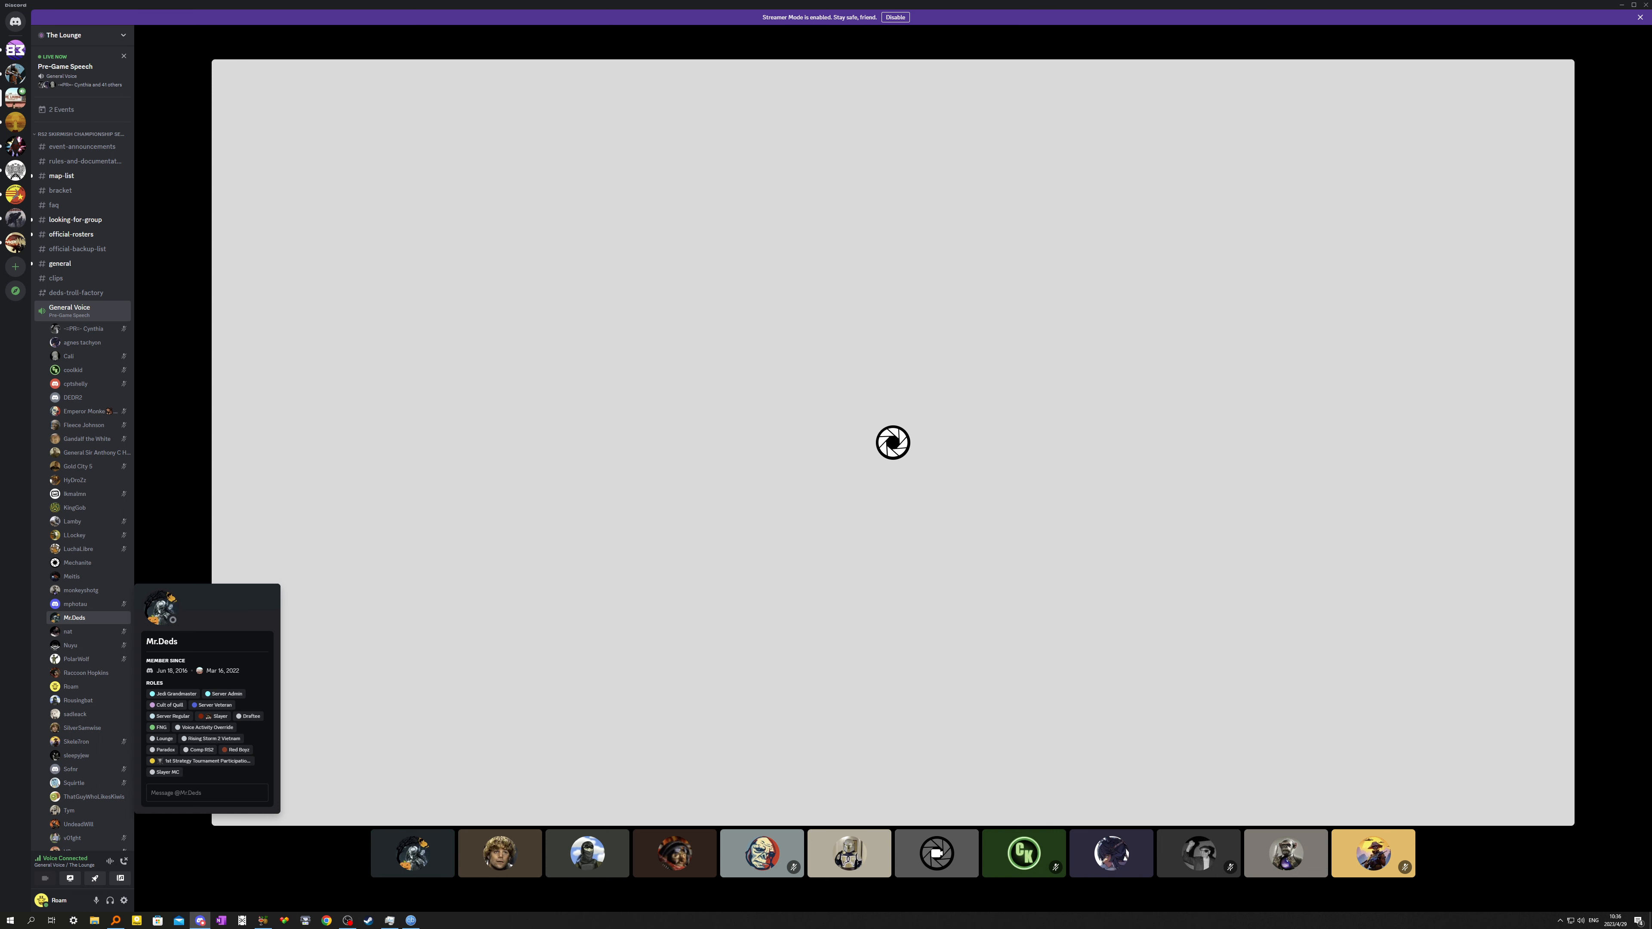
pyautogui.click(412, 853)
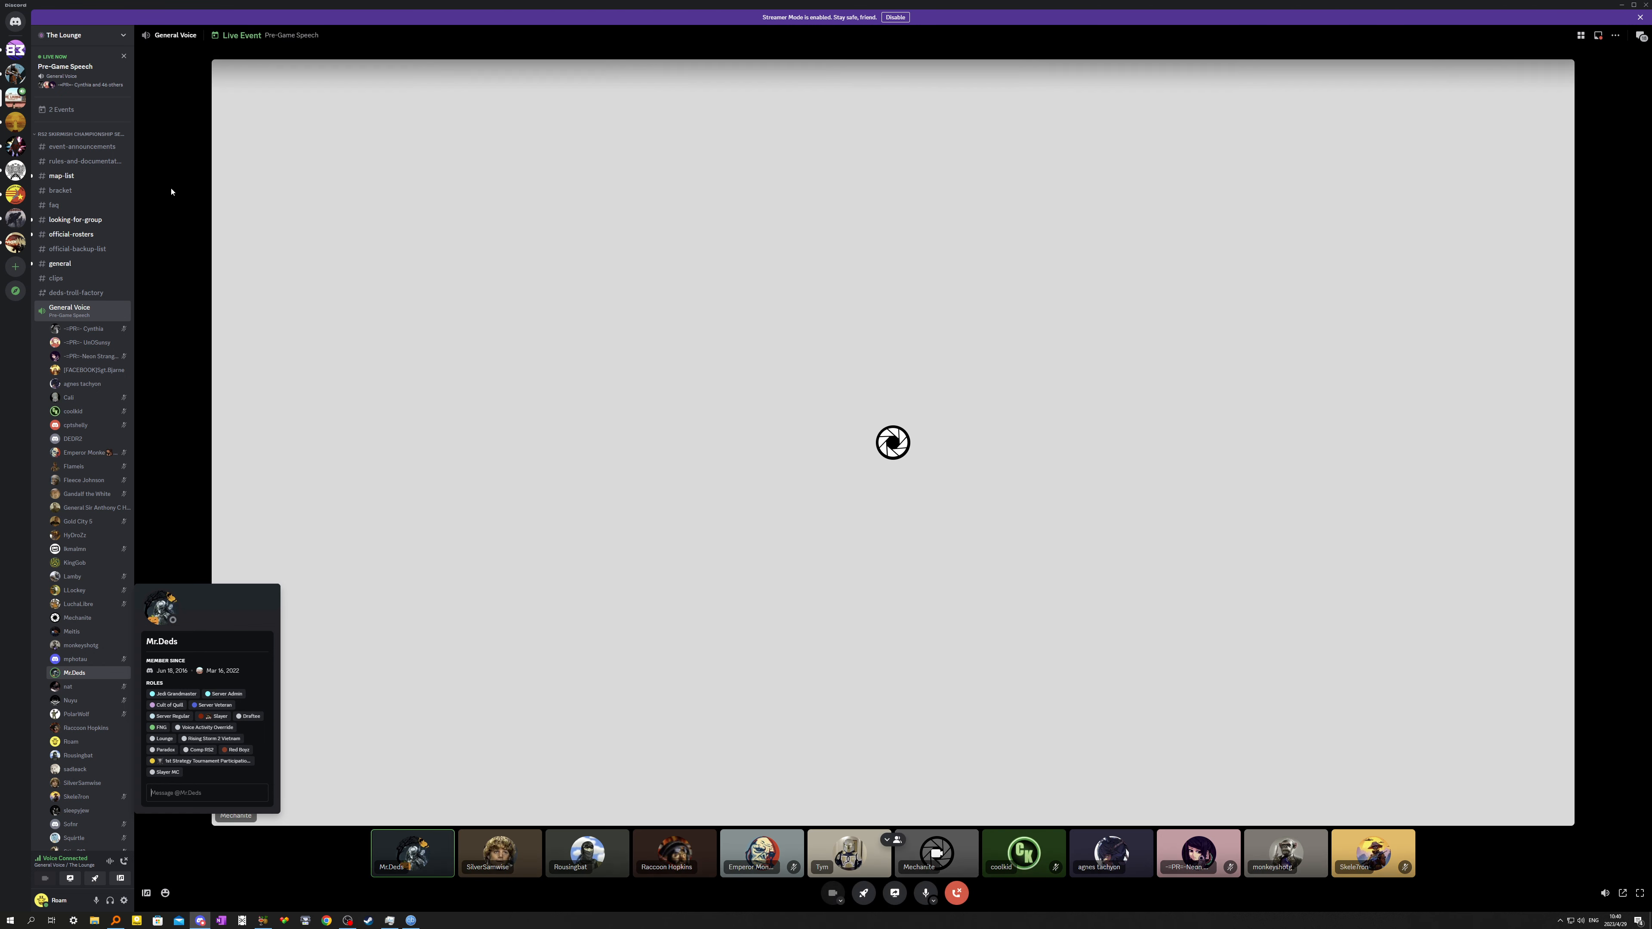
pyautogui.click(54, 205)
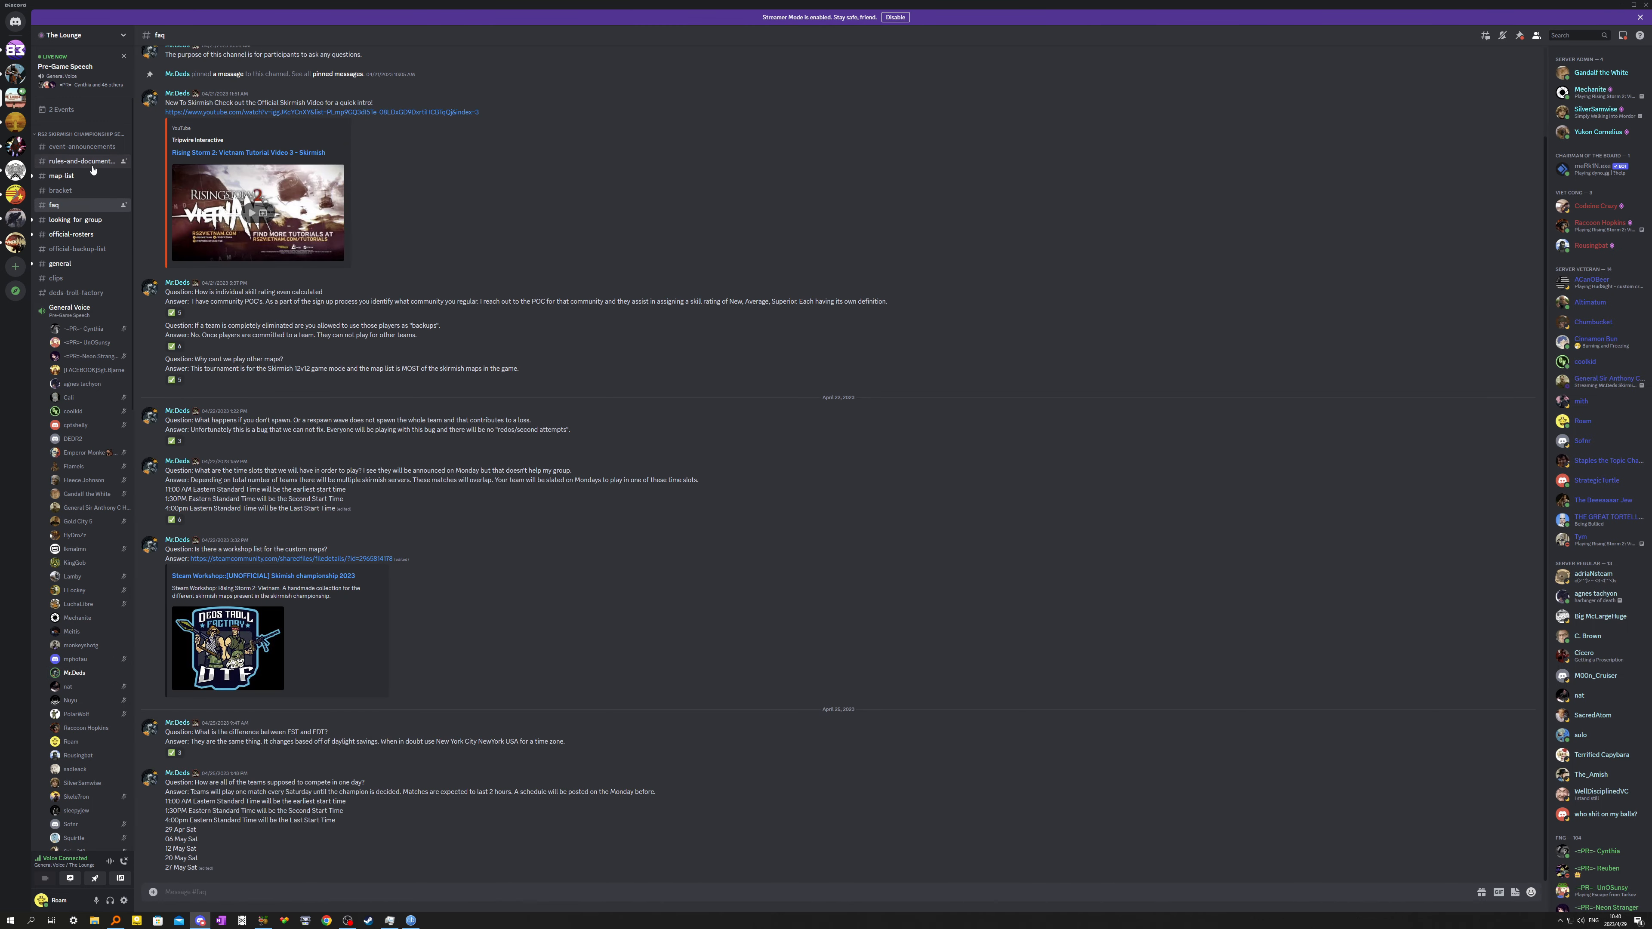
# Read the rules-and-documentation channel's match rules posts, scrolling up through them.
pyautogui.click(79, 160)
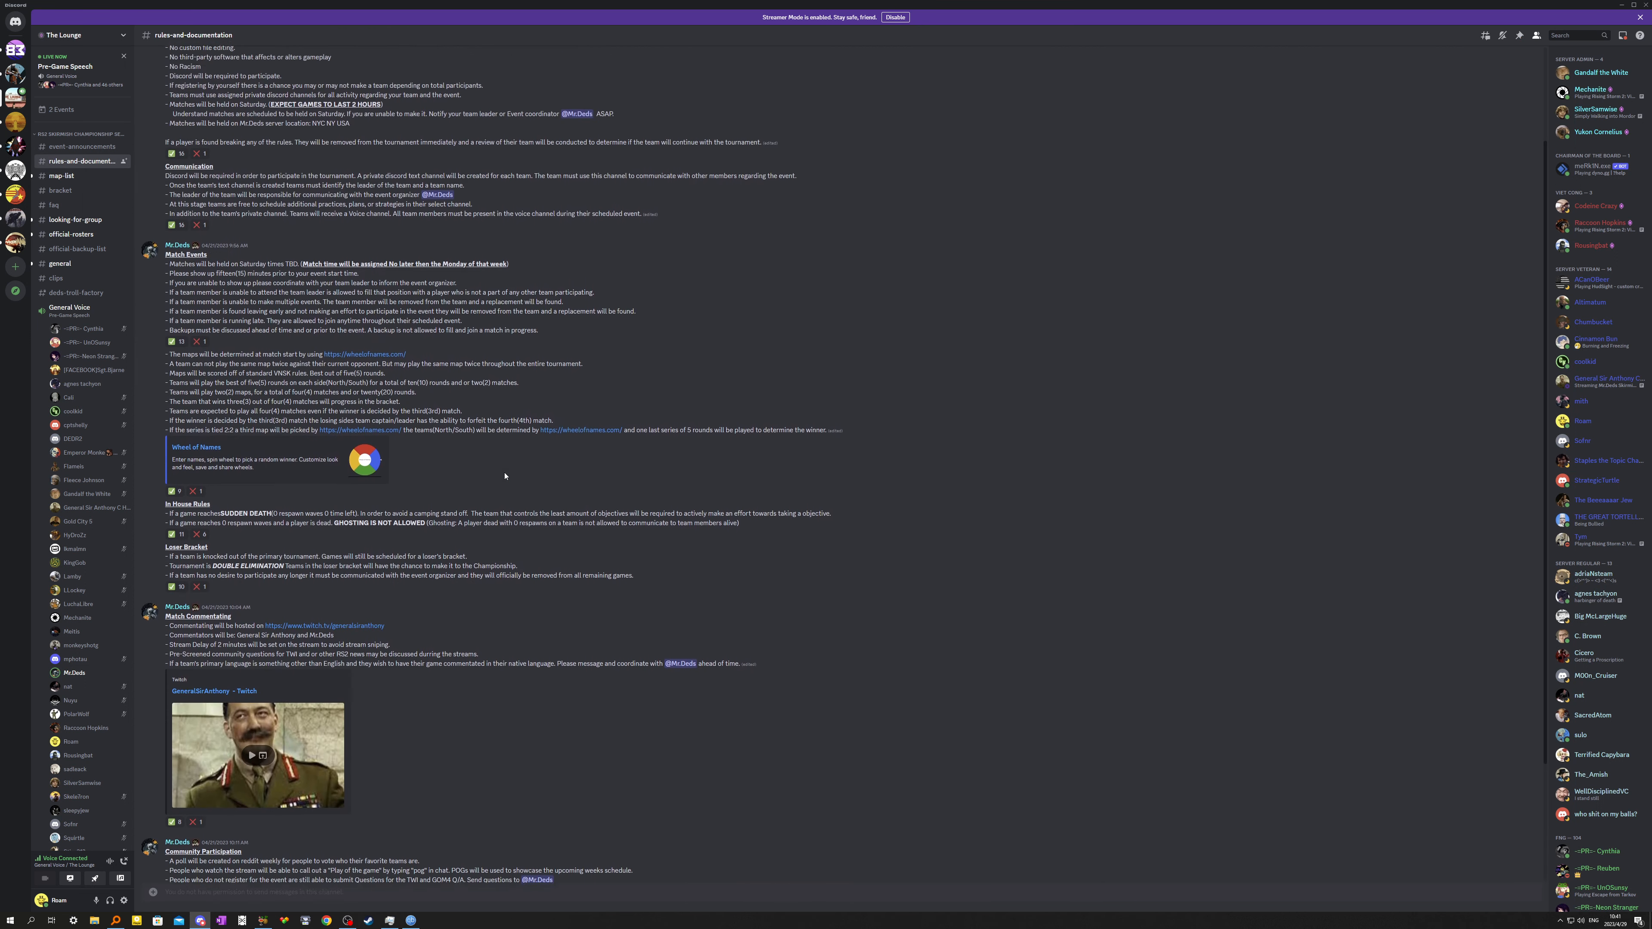
pyautogui.scroll(3)
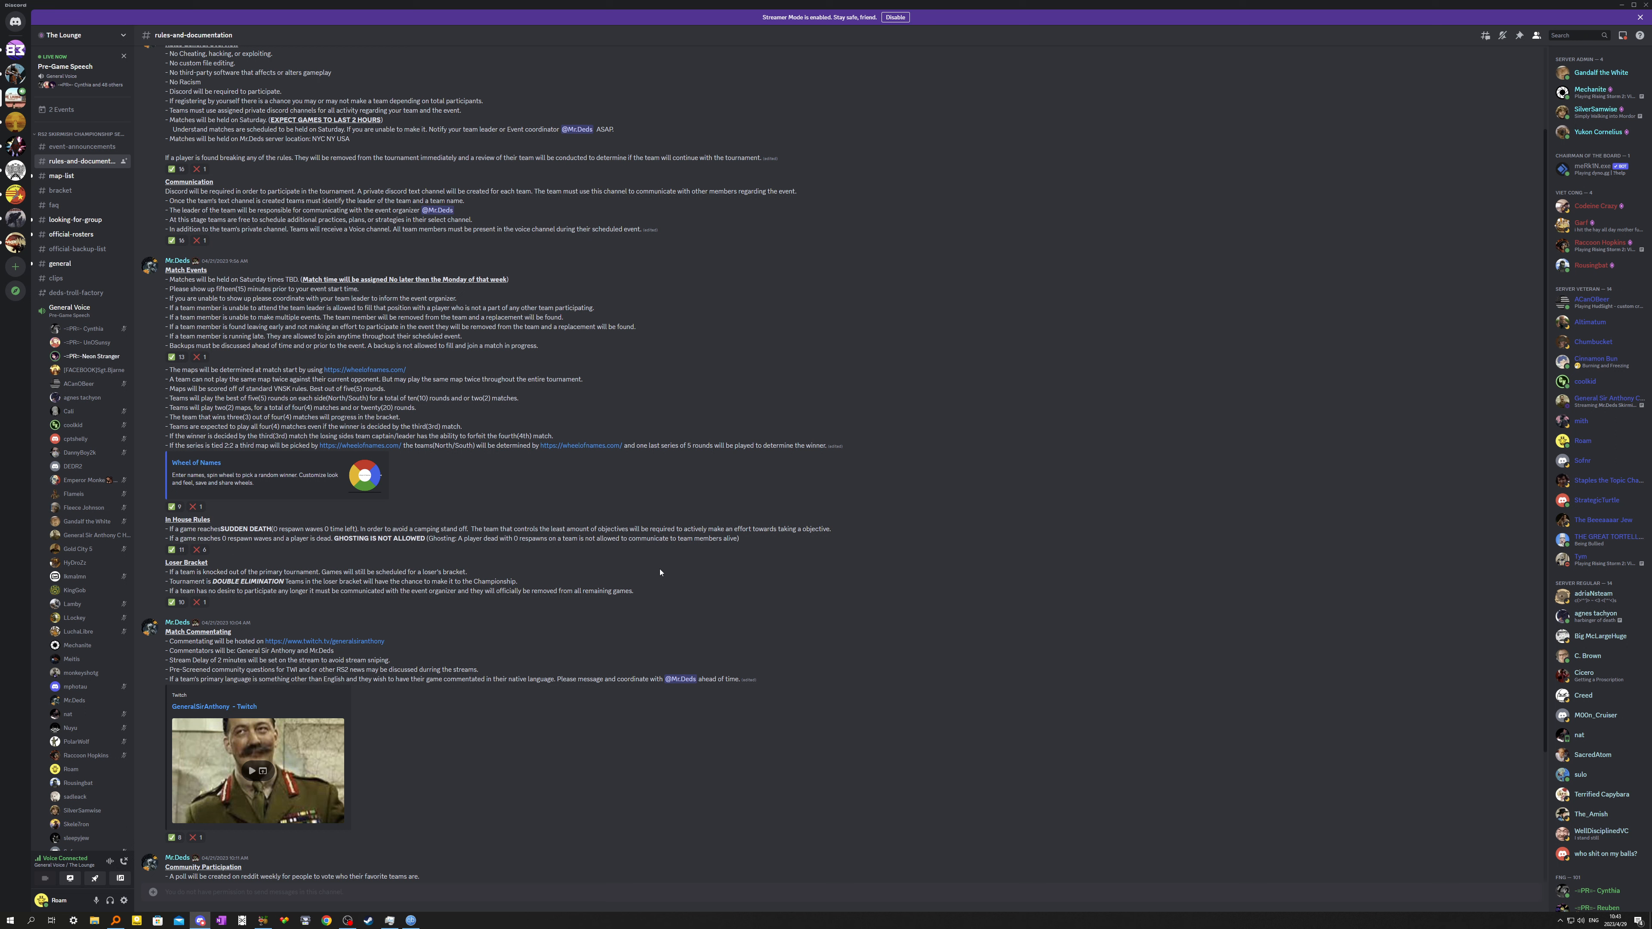
pyautogui.moveTo(388, 846)
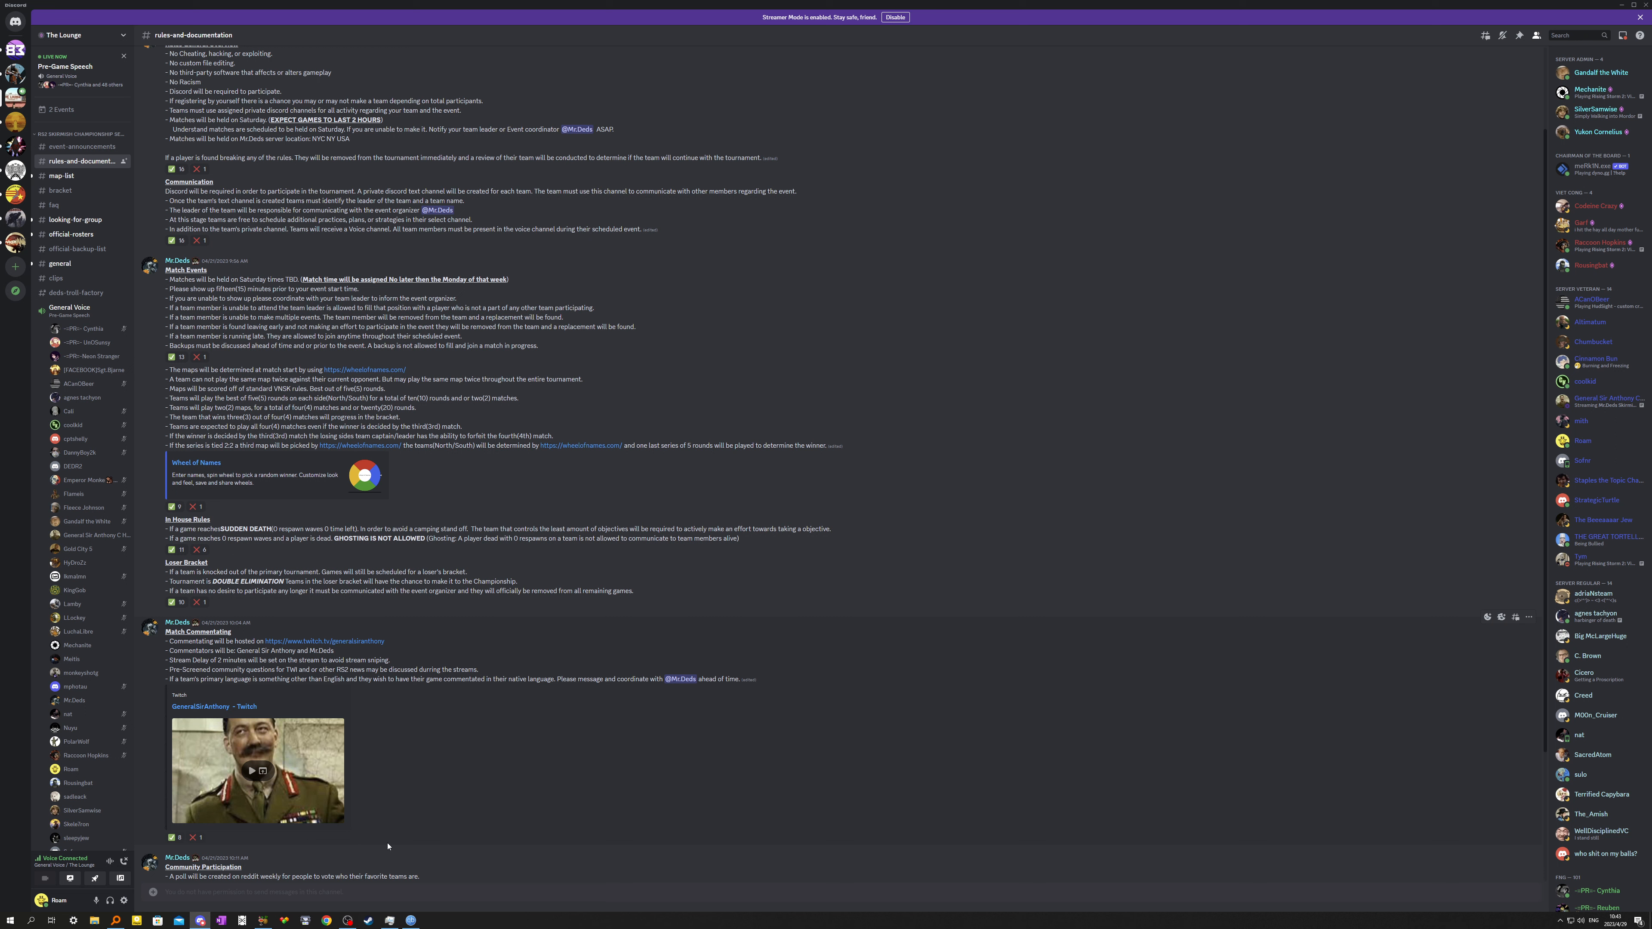
pyautogui.moveTo(263, 922)
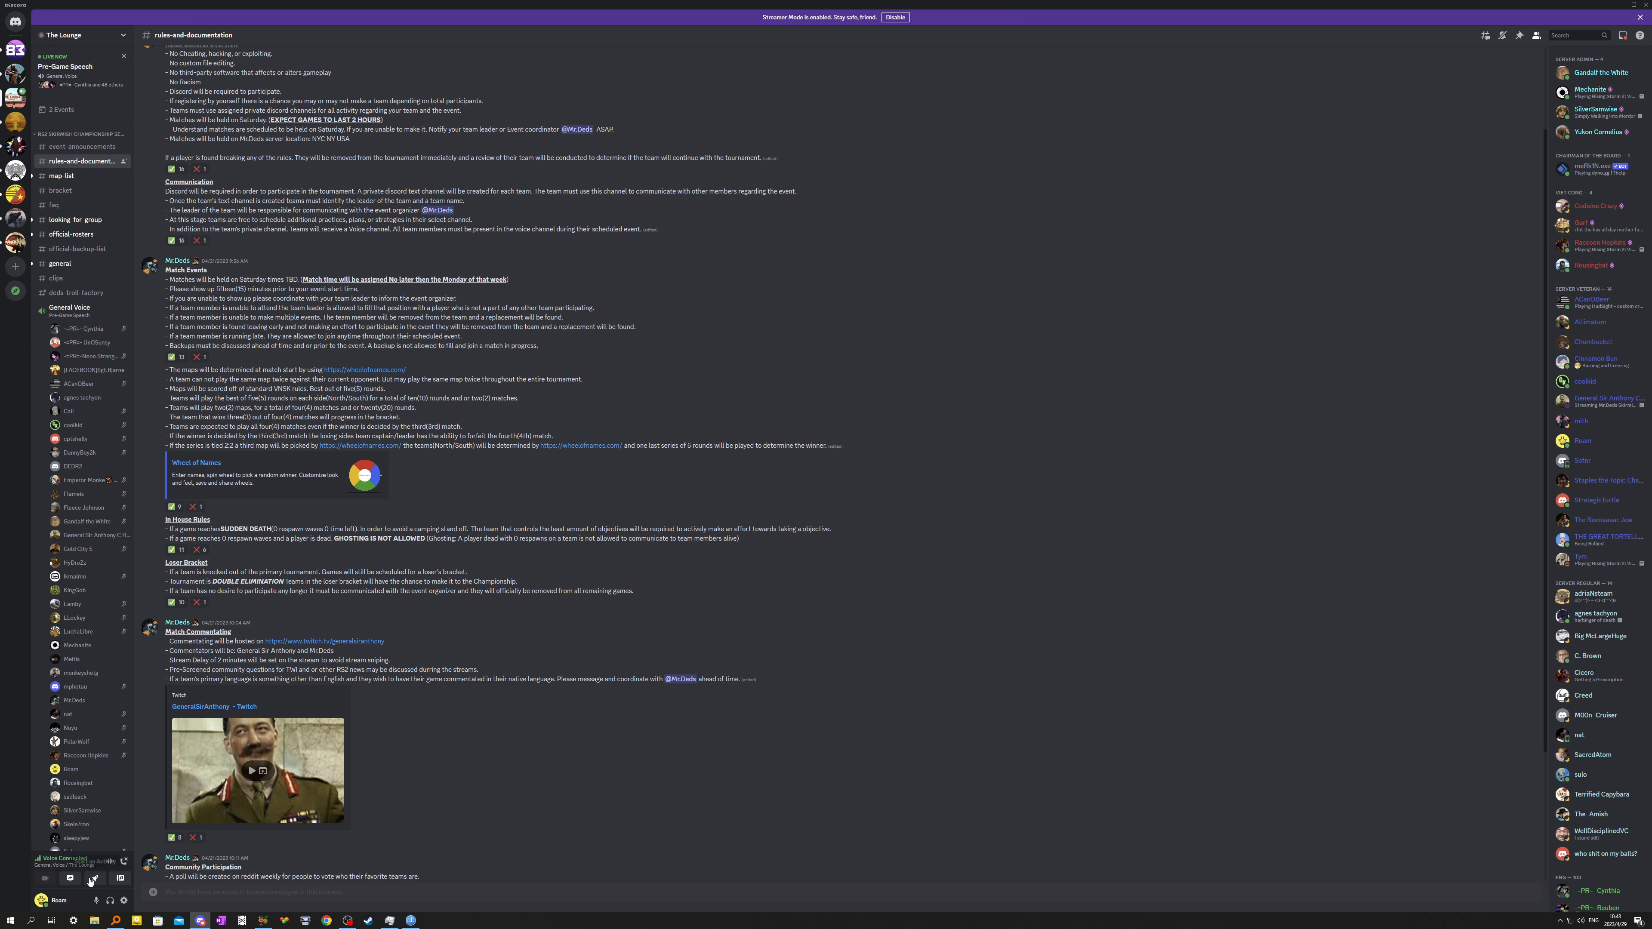
pyautogui.moveTo(109, 878)
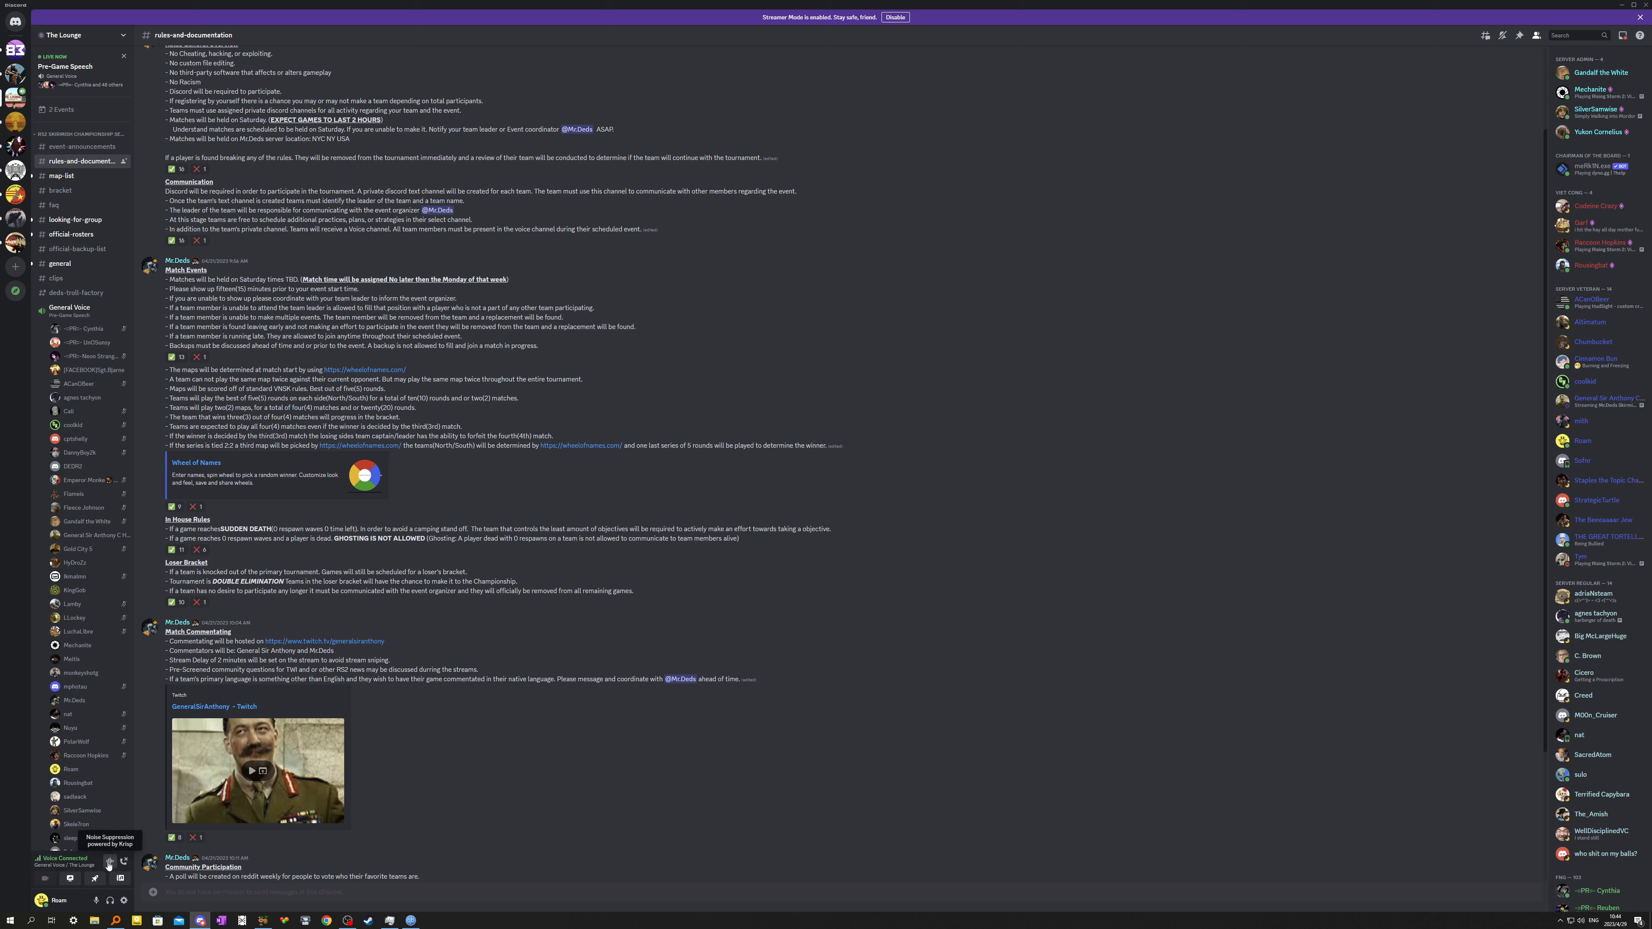
pyautogui.moveTo(95, 873)
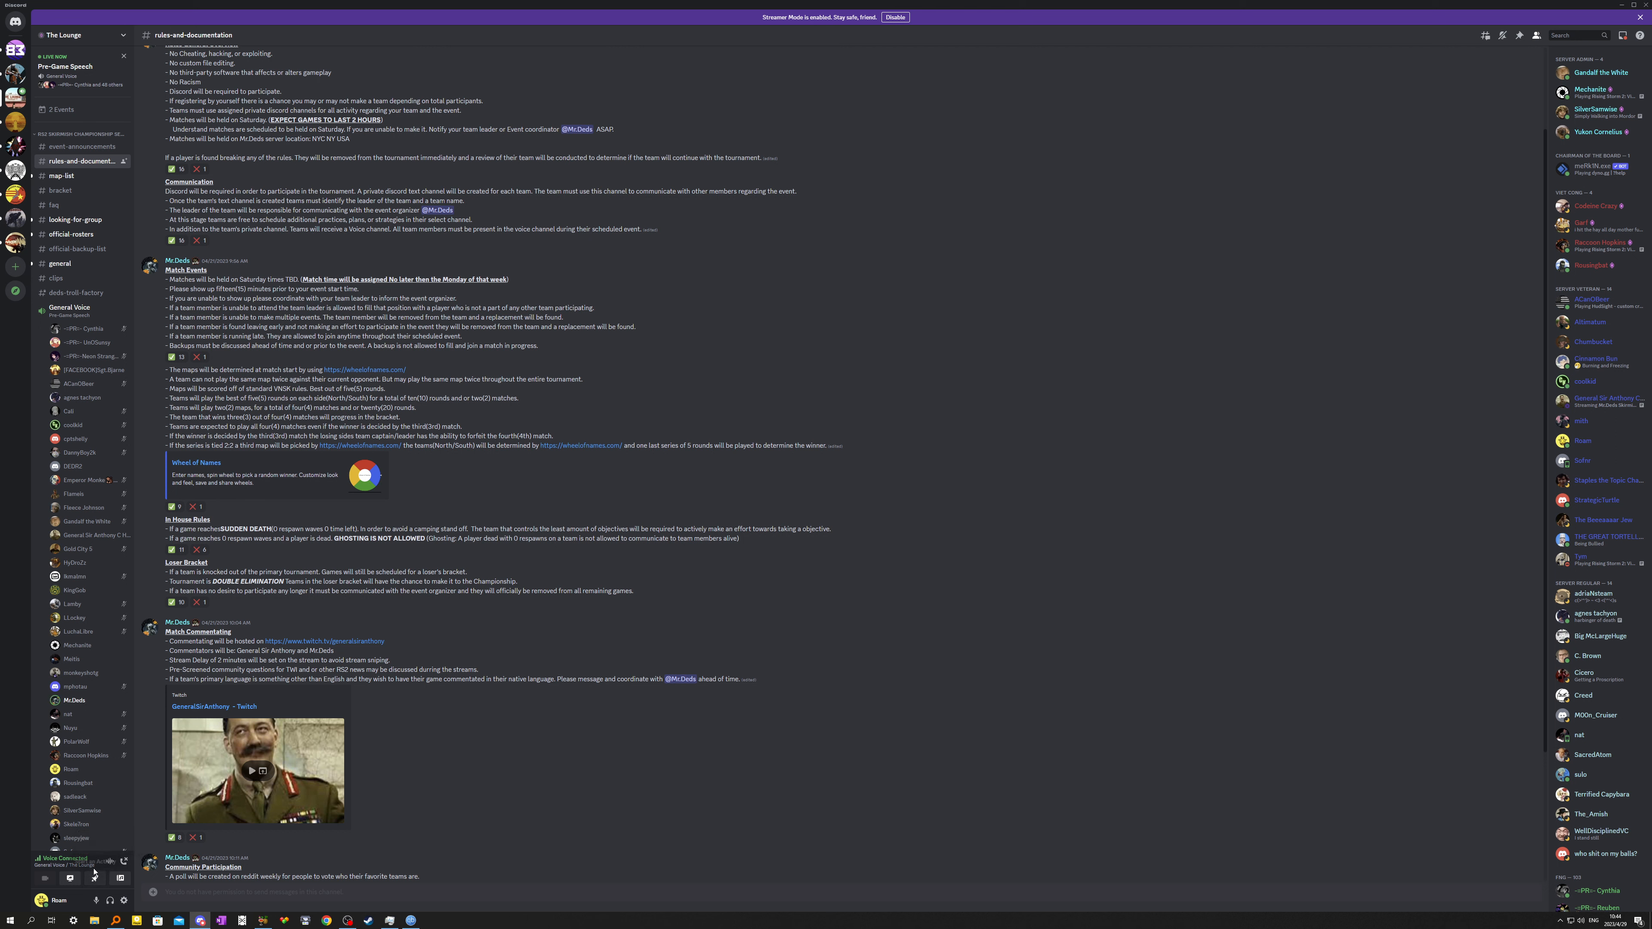
pyautogui.moveTo(123, 901)
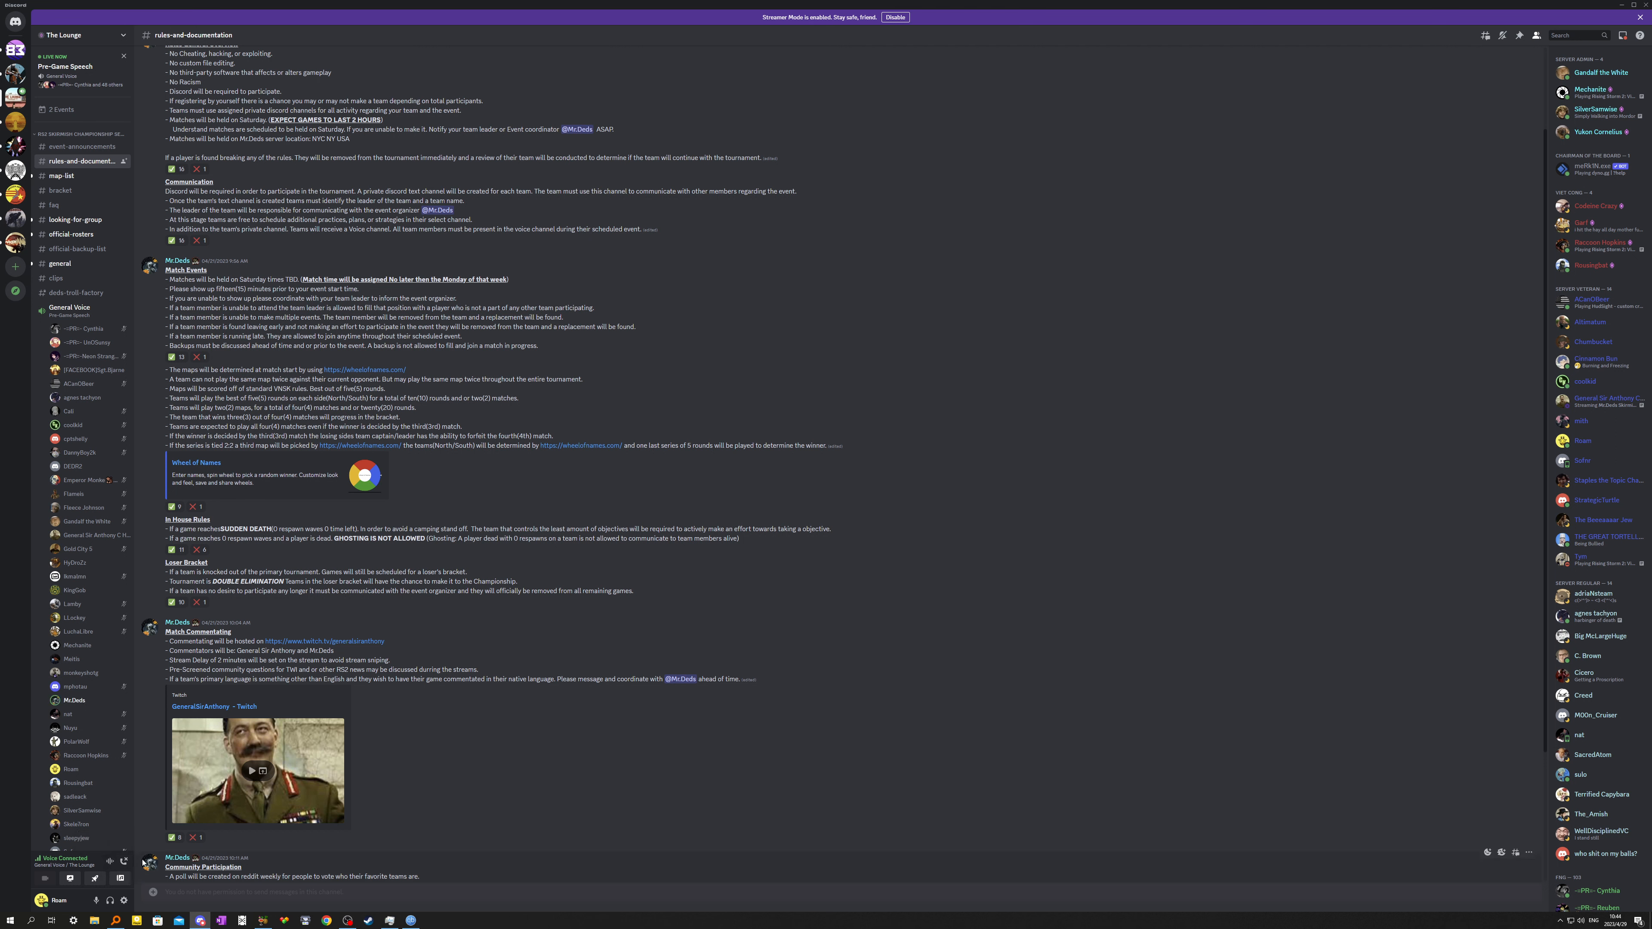
pyautogui.moveTo(178, 837)
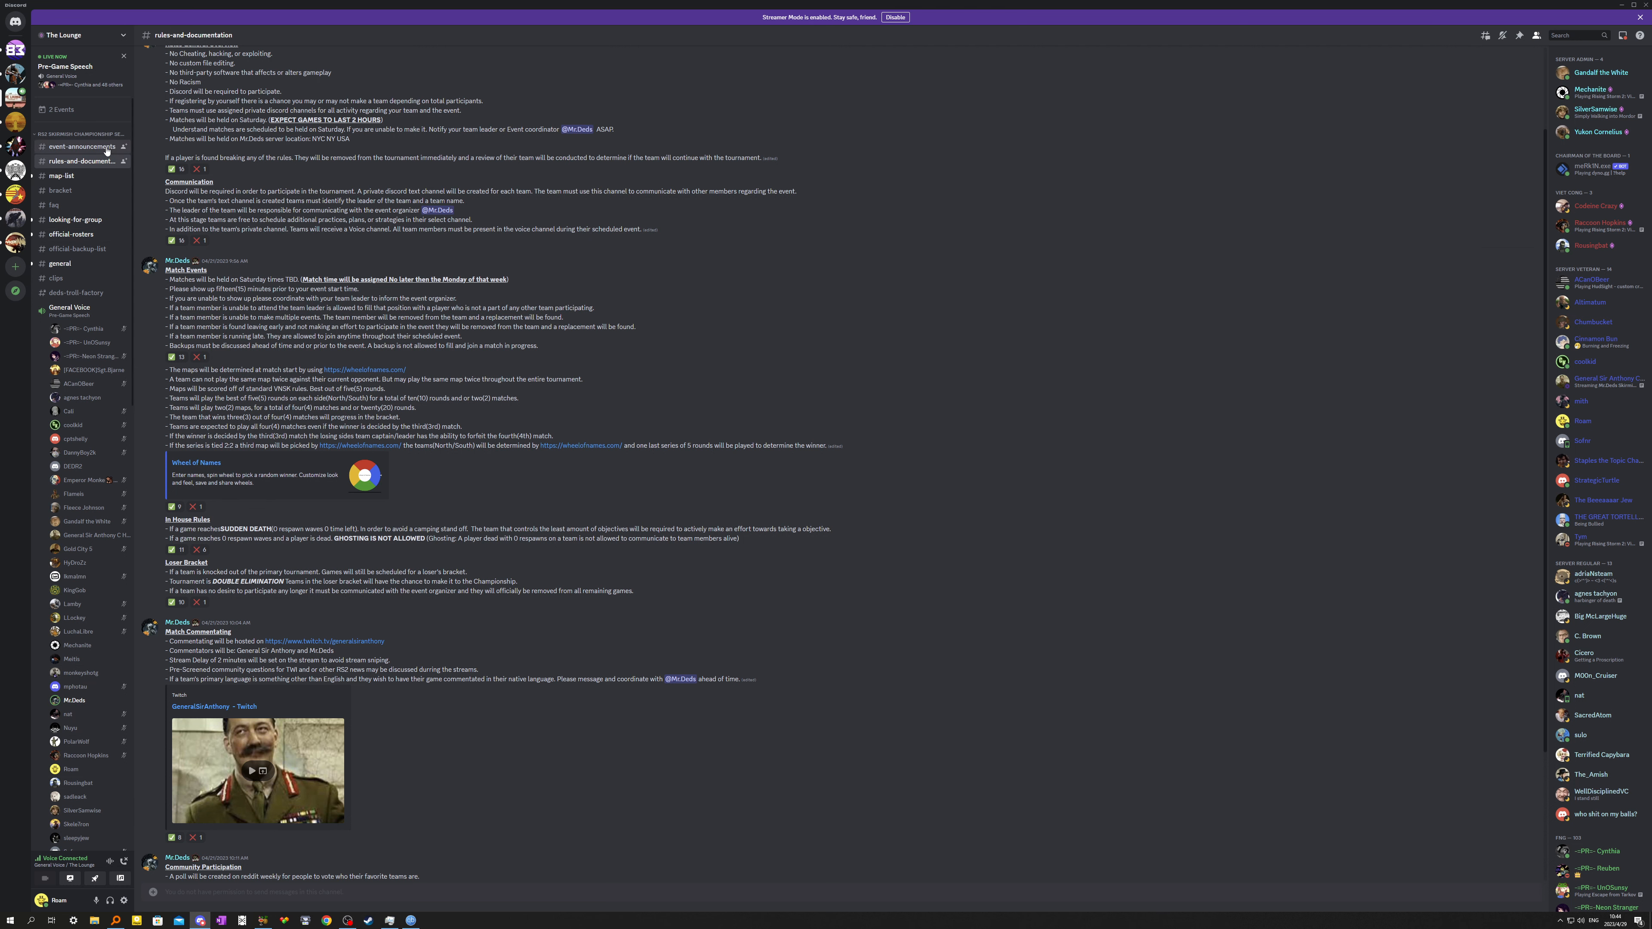
# Look at event-announcements, then read the latest map discussion in the map-list channel.
pyautogui.click(81, 146)
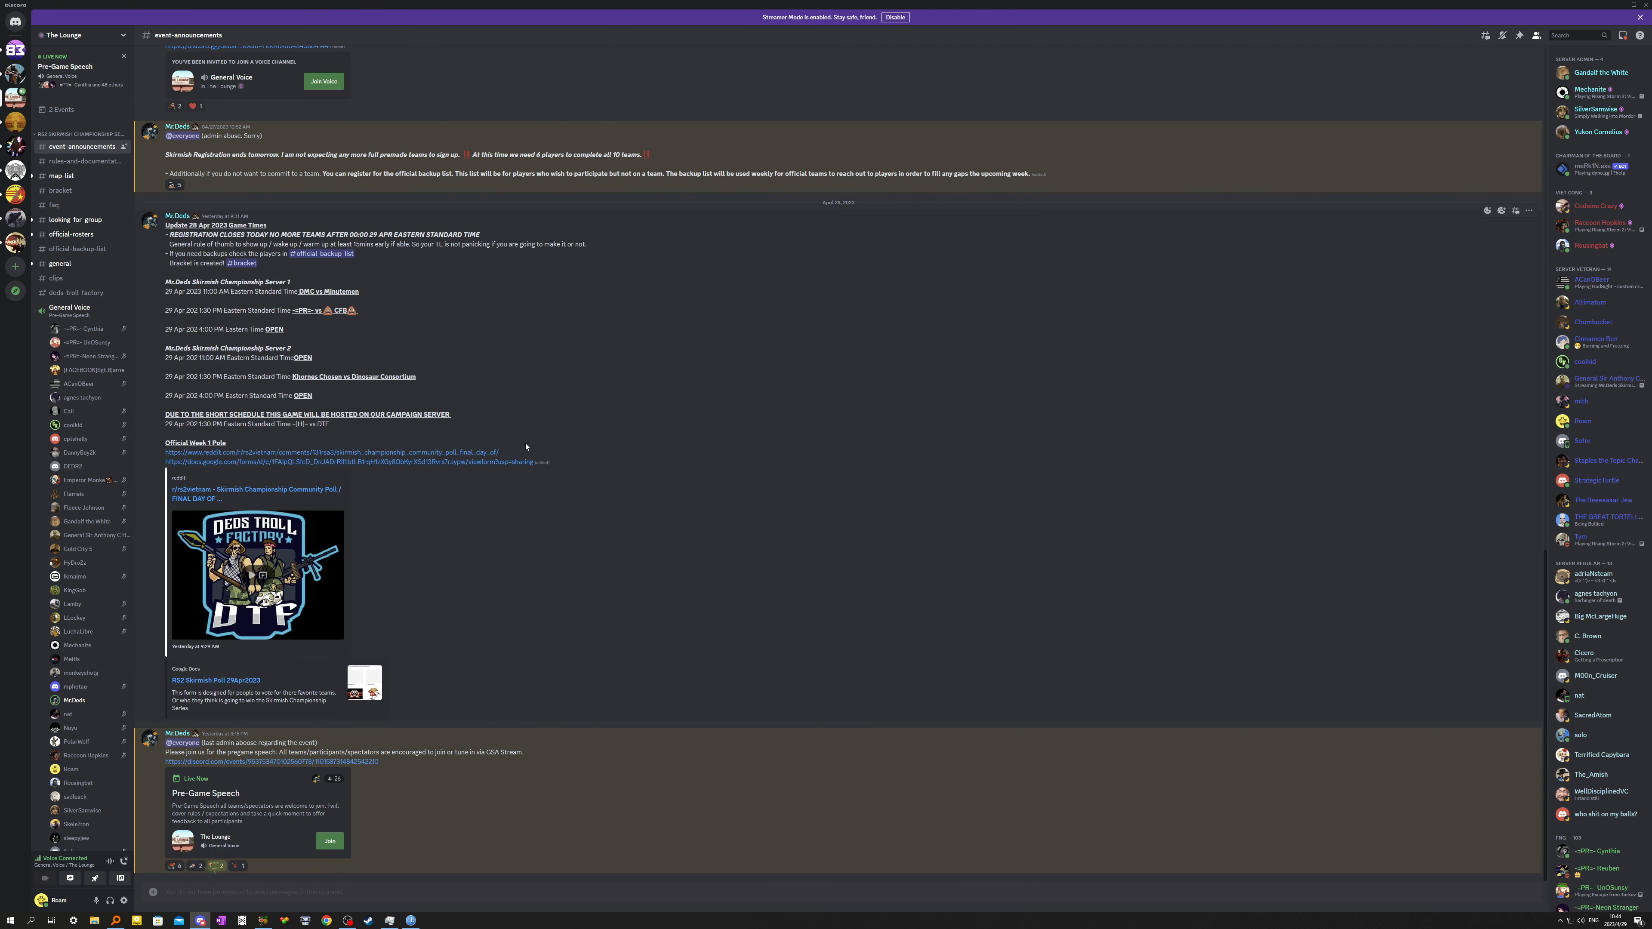
pyautogui.moveTo(529, 458)
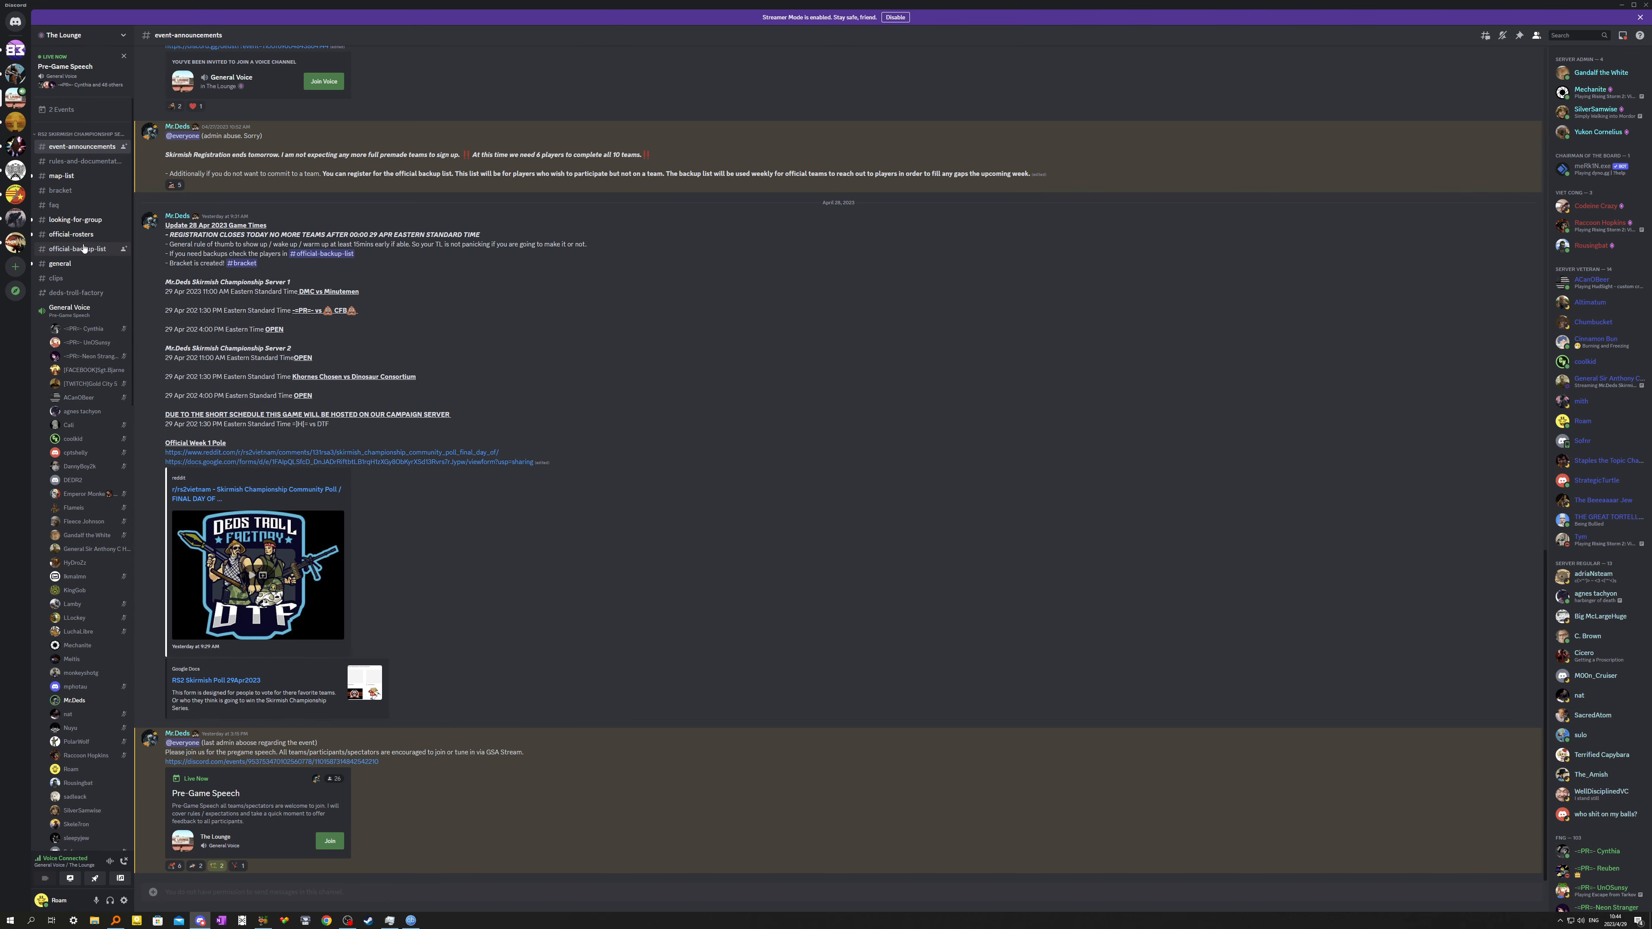
pyautogui.click(61, 175)
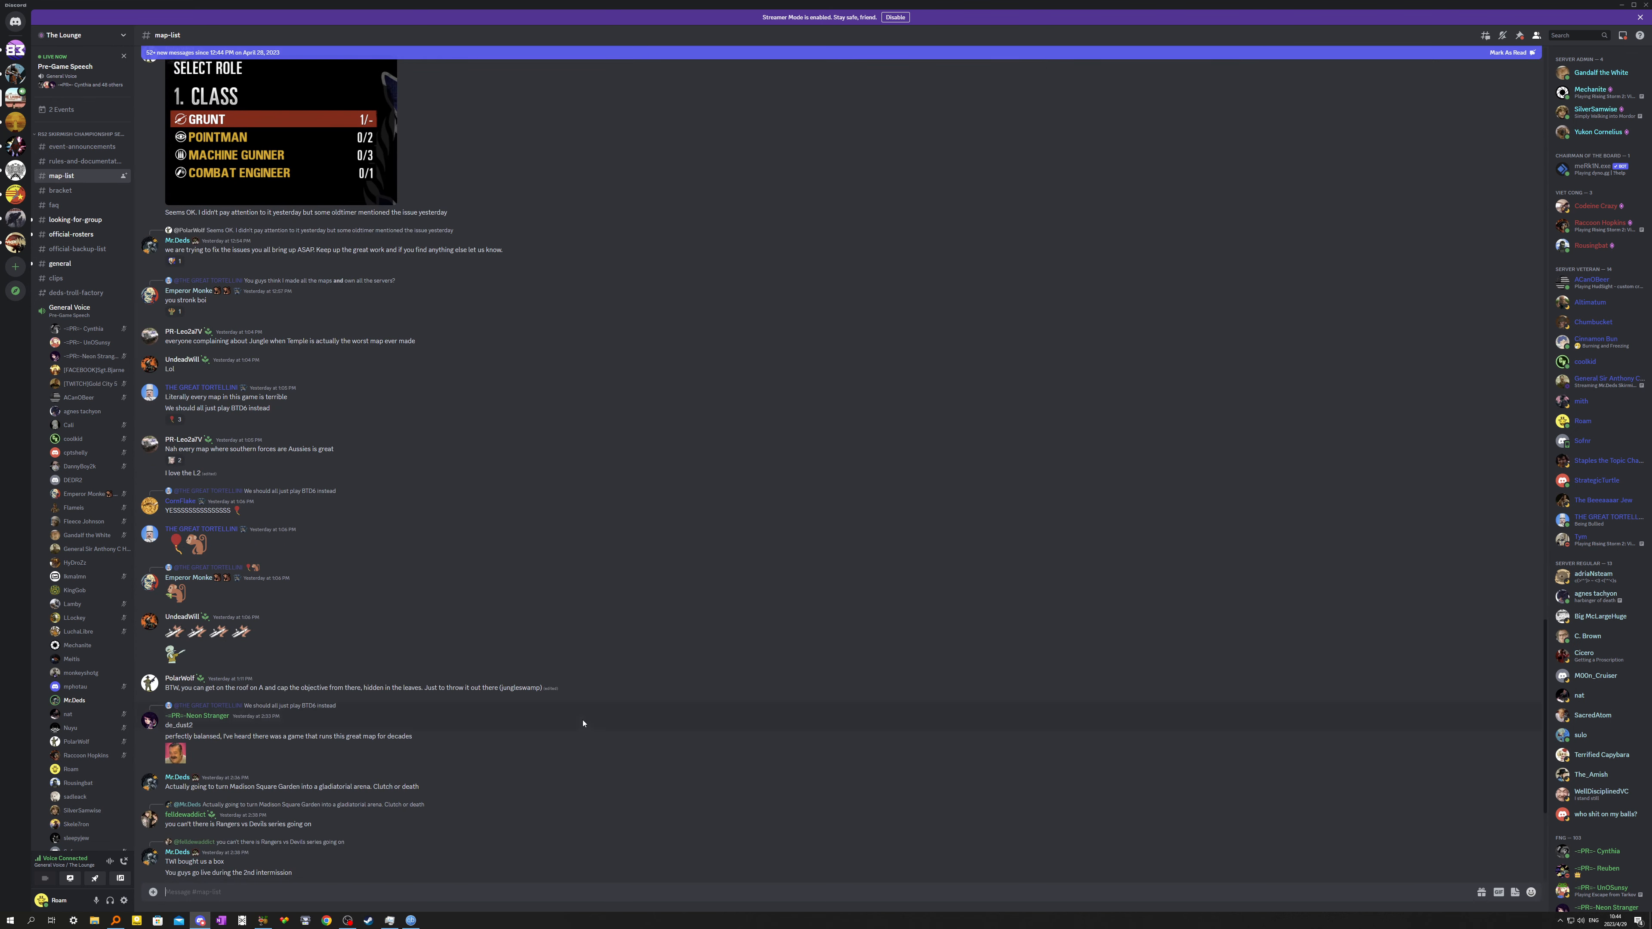
pyautogui.scroll(-3)
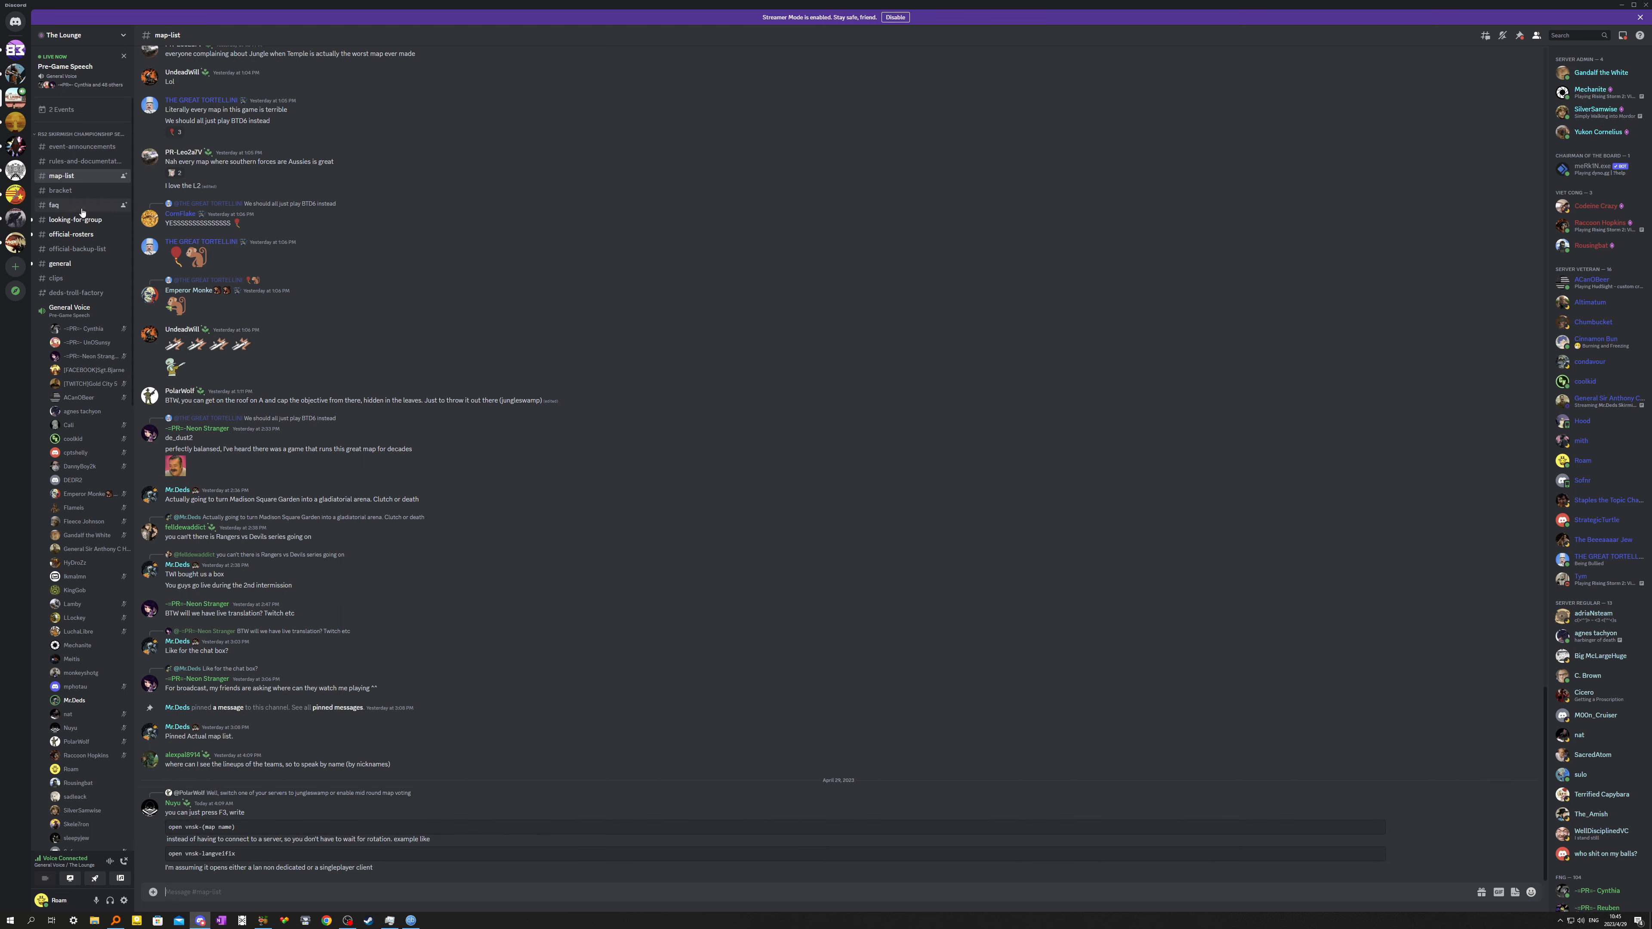
# Visit general and the dedo-troll-factory team channel, then disconnect from General Voice.
pyautogui.click(60, 264)
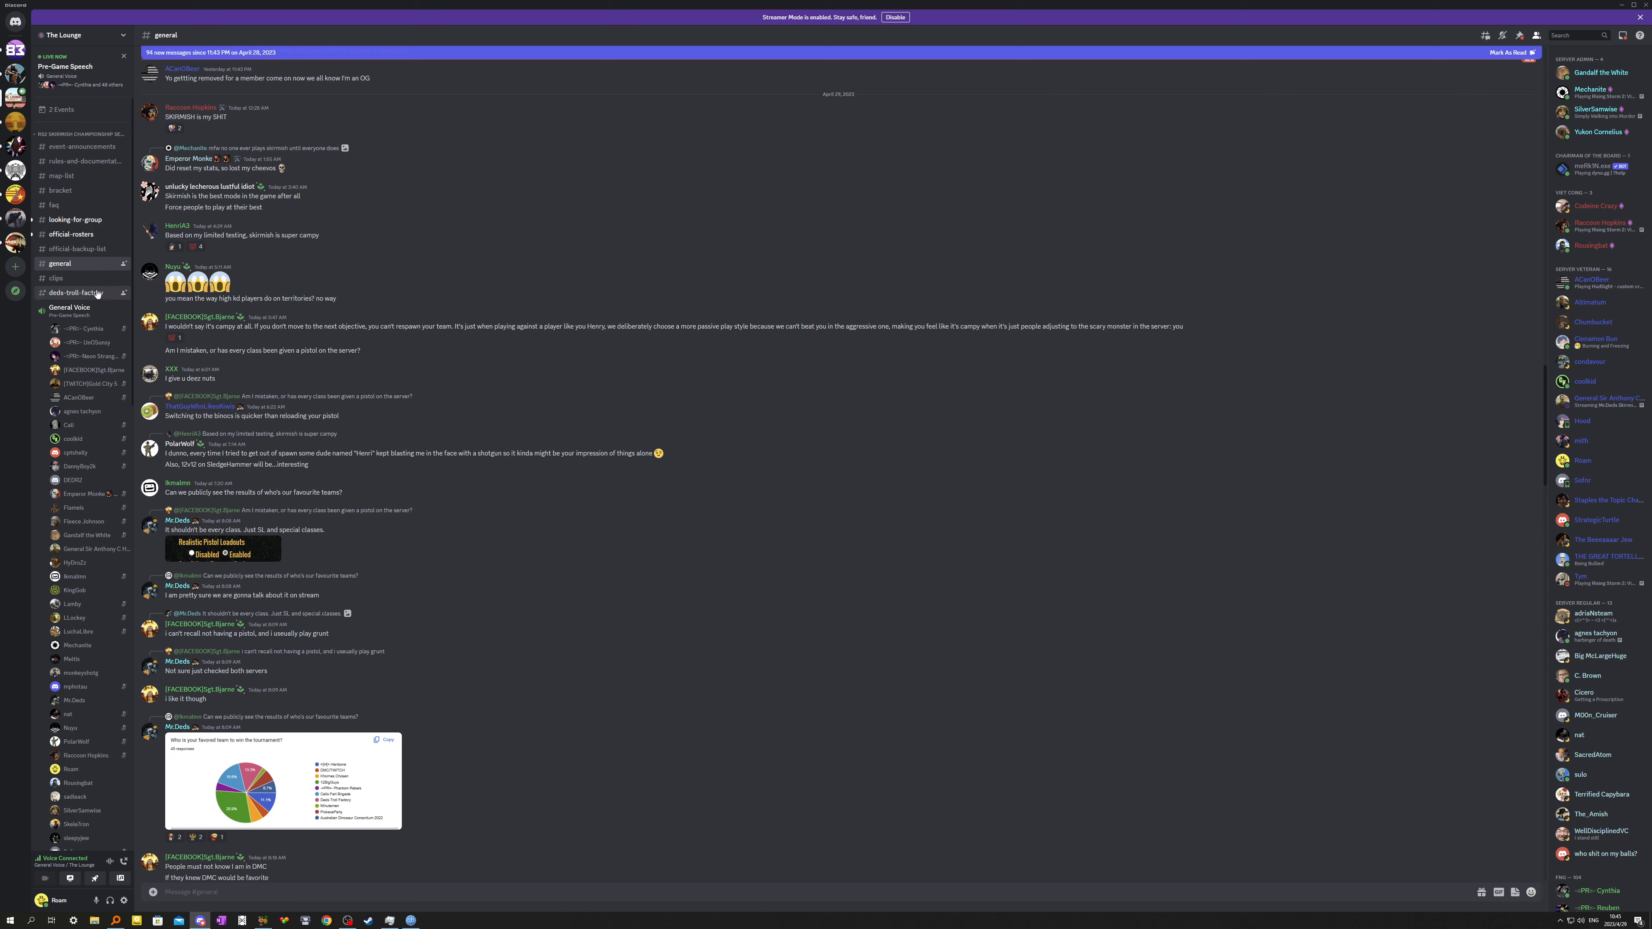
pyautogui.click(76, 293)
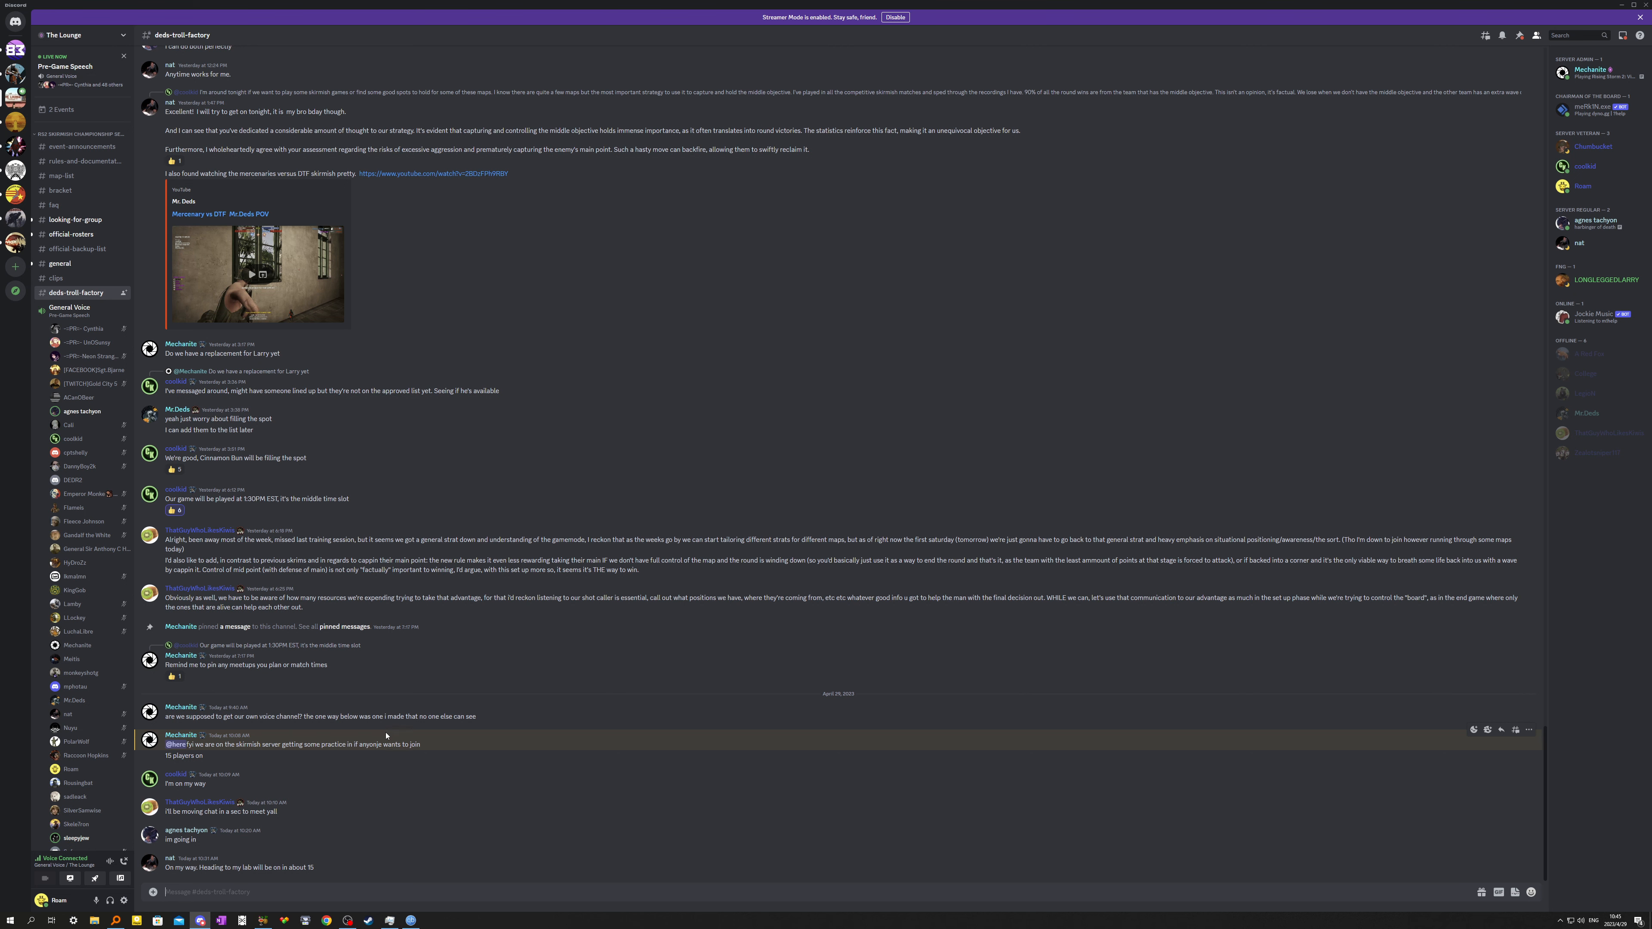
pyautogui.moveTo(403, 736)
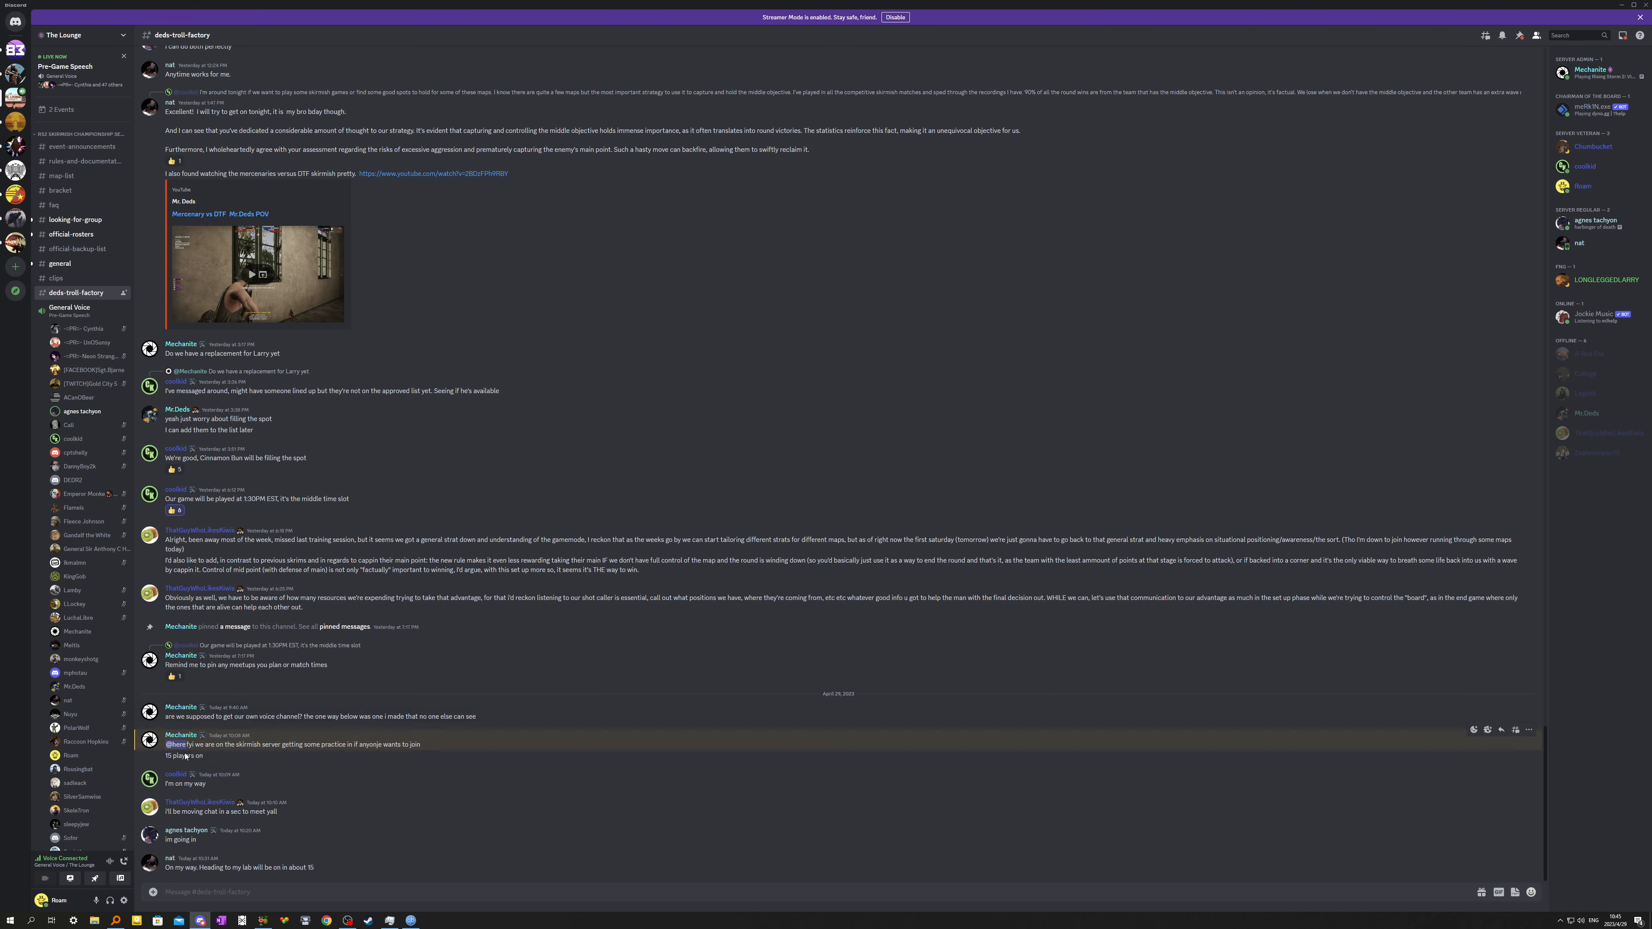
pyautogui.moveTo(123, 862)
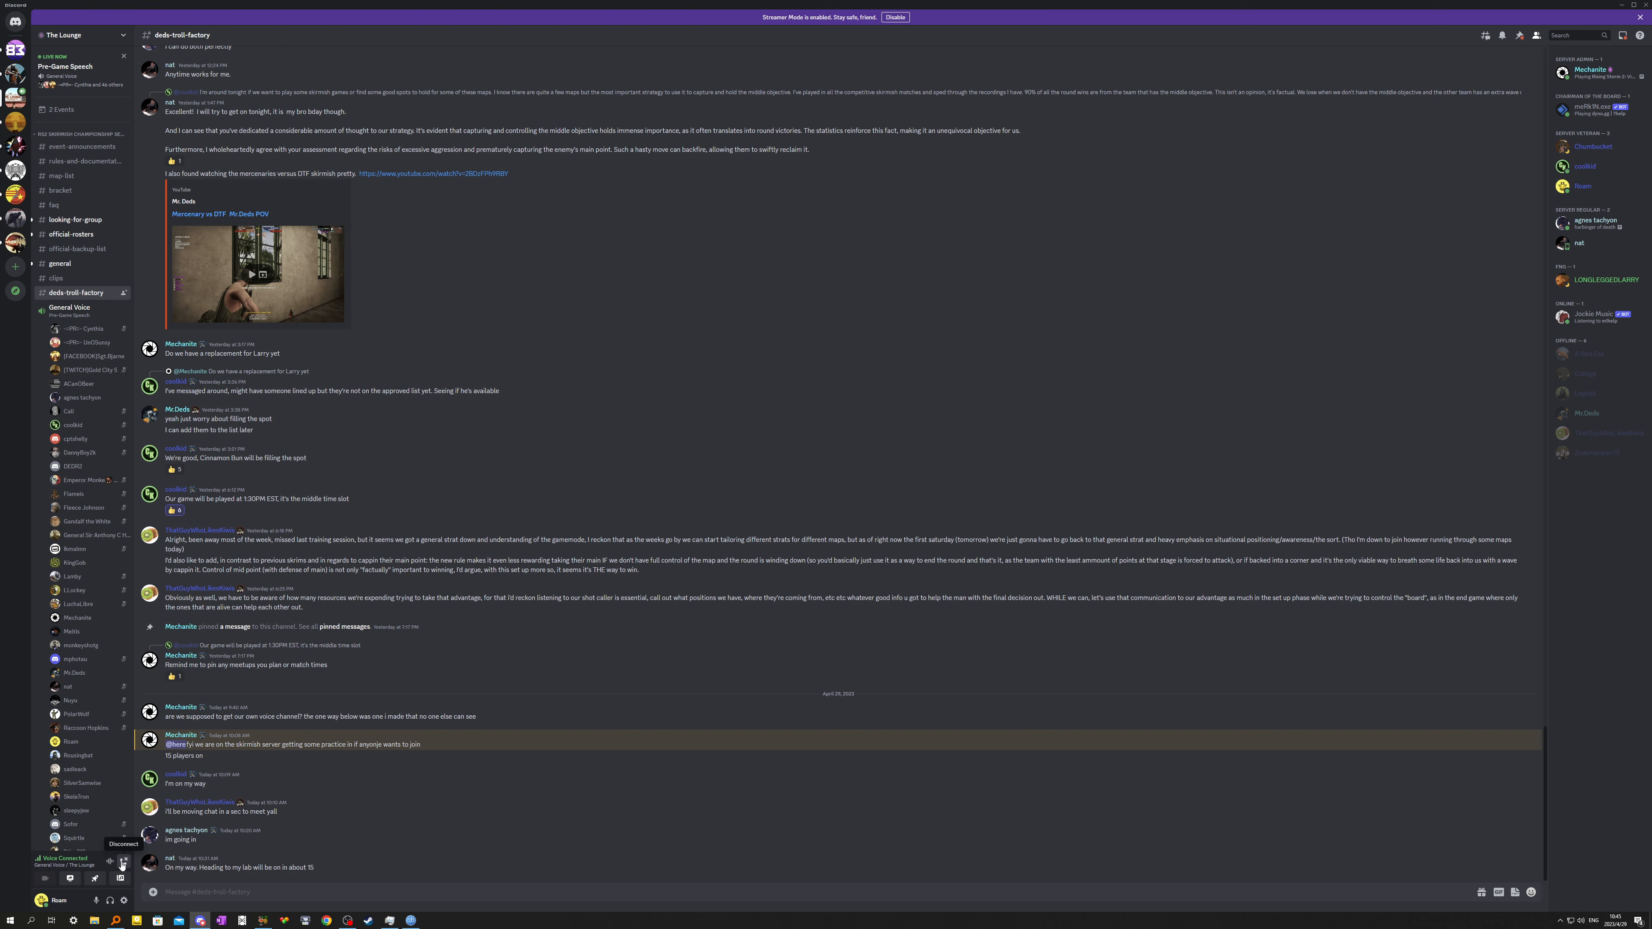
pyautogui.click(122, 862)
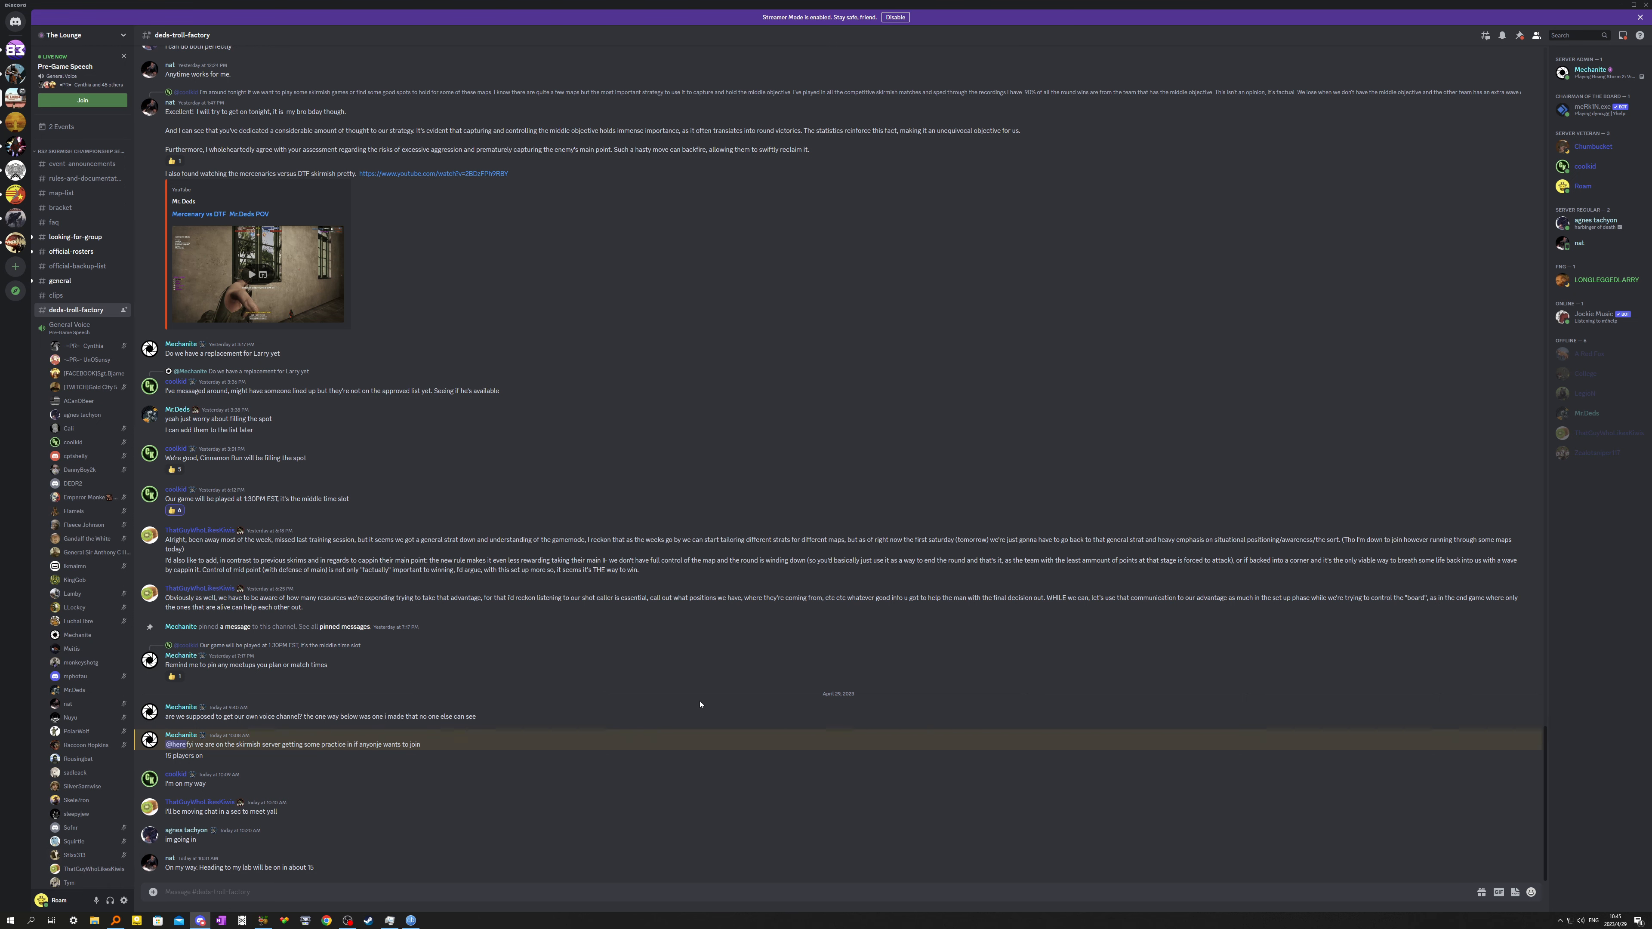